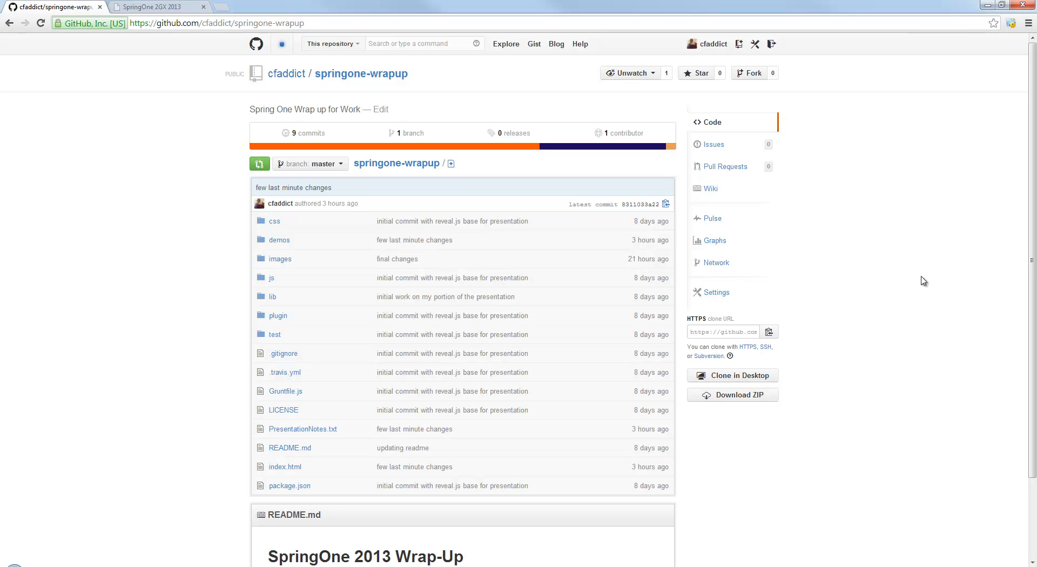
# Step: Switch from the GitHub tab to the slideshow's 'Installing Java/Groovy/Grails' slide
pyautogui.click(152, 6)
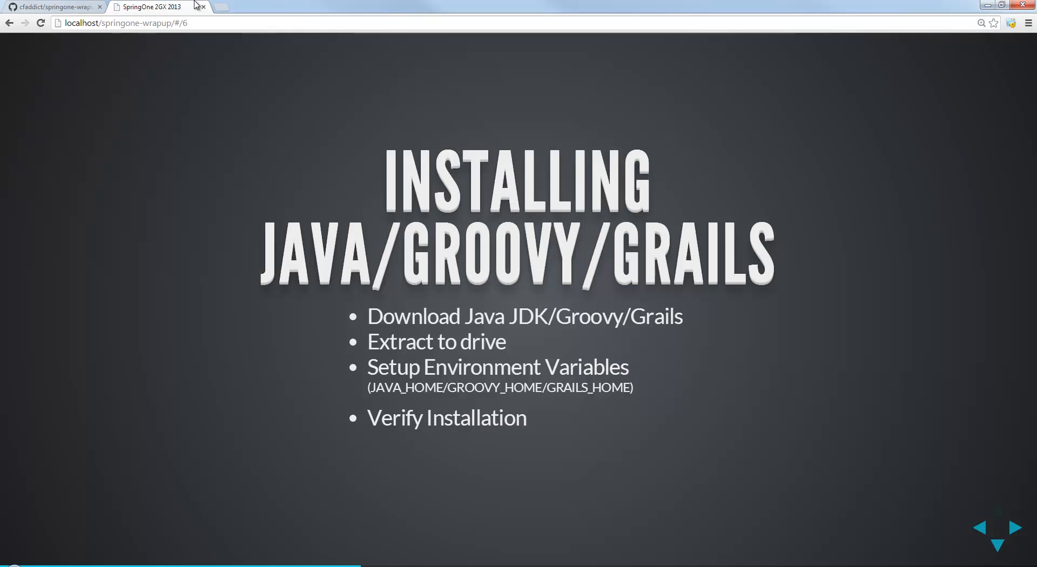
pyautogui.moveTo(270, 45)
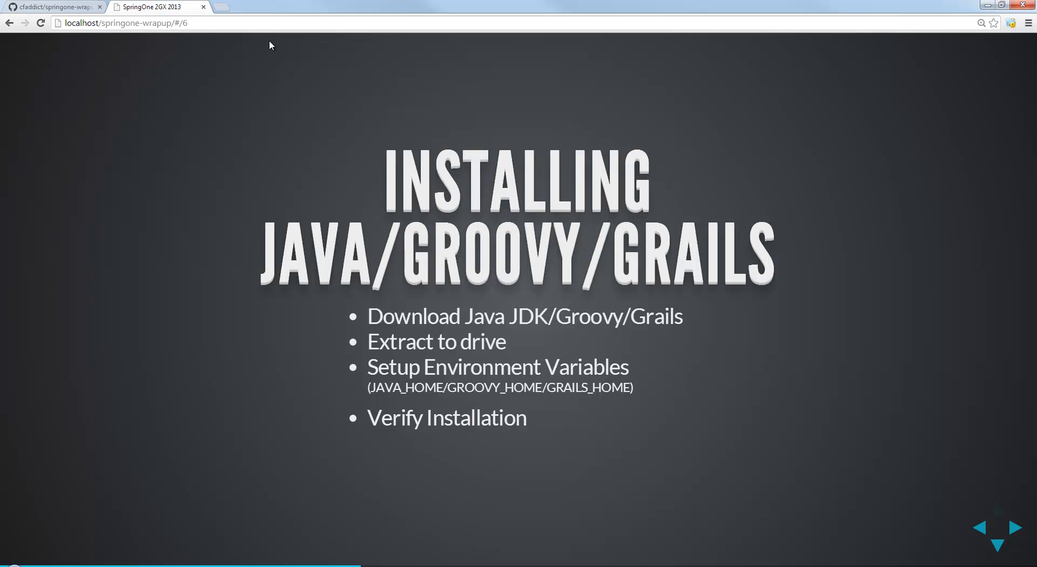
pyautogui.moveTo(355, 164)
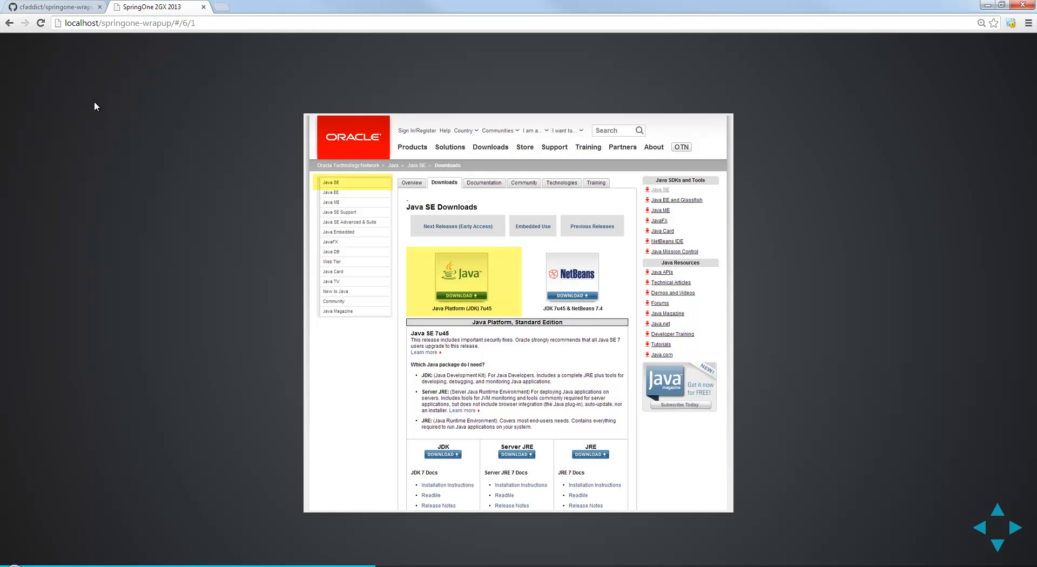
pyautogui.moveTo(416, 268)
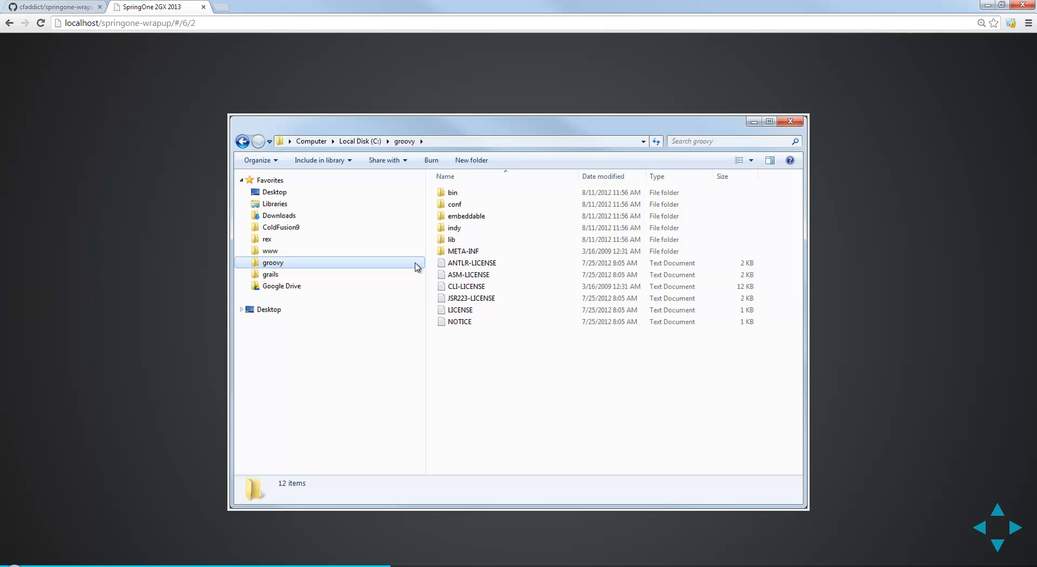
pyautogui.moveTo(611, 219)
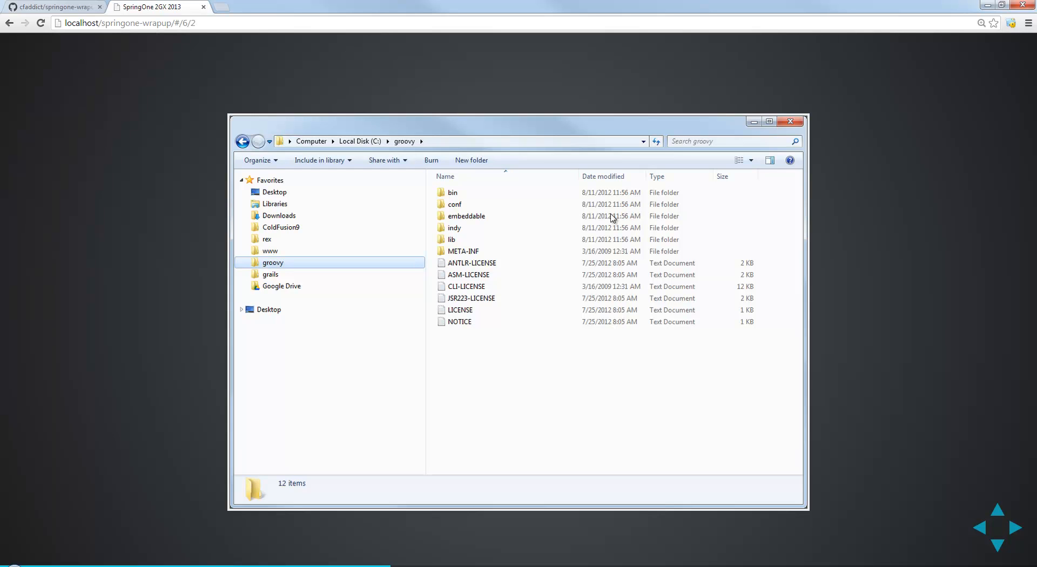
pyautogui.moveTo(415, 137)
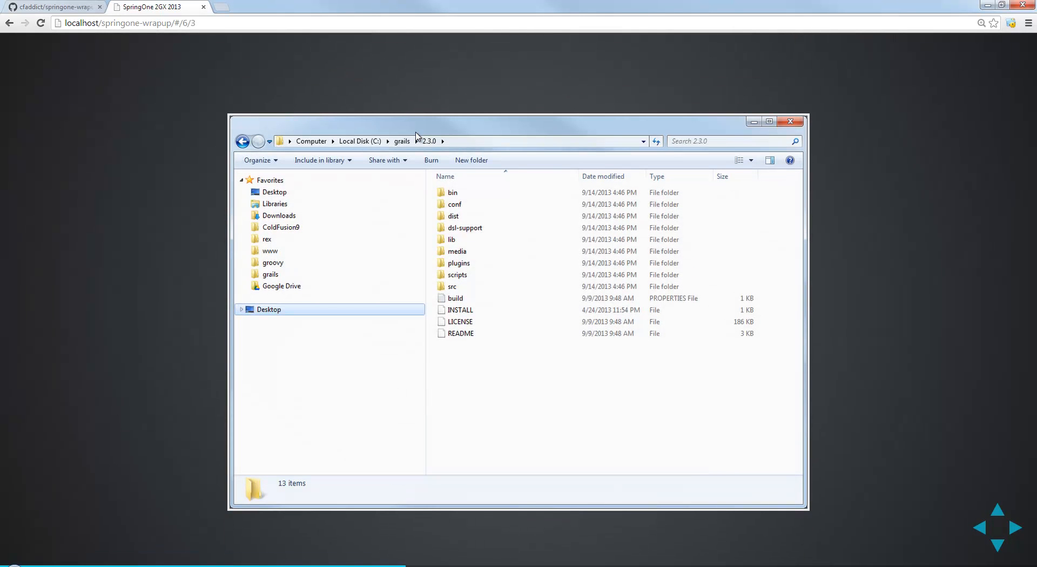
pyautogui.moveTo(440, 149)
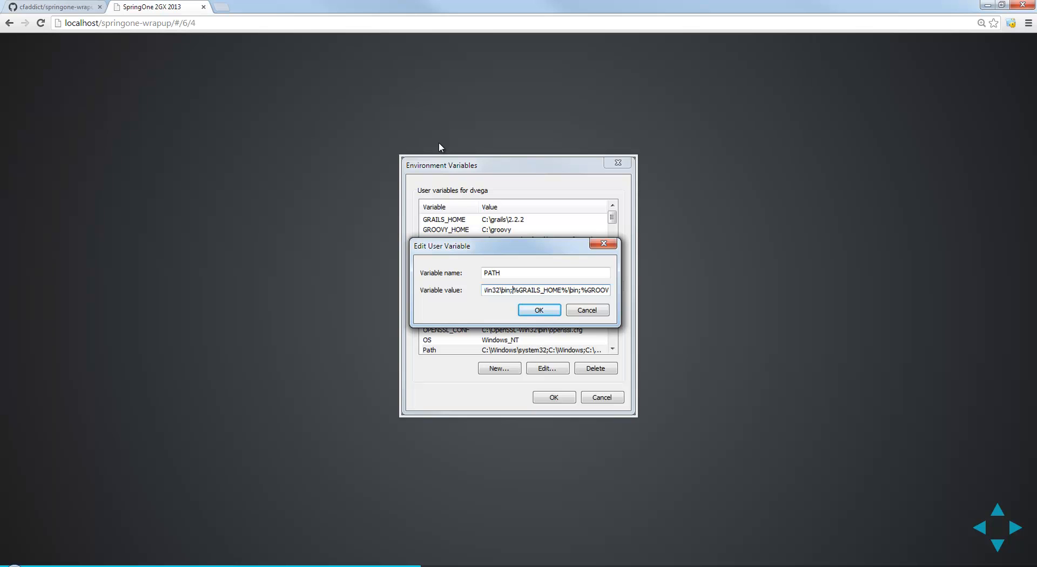
pyautogui.moveTo(485, 246)
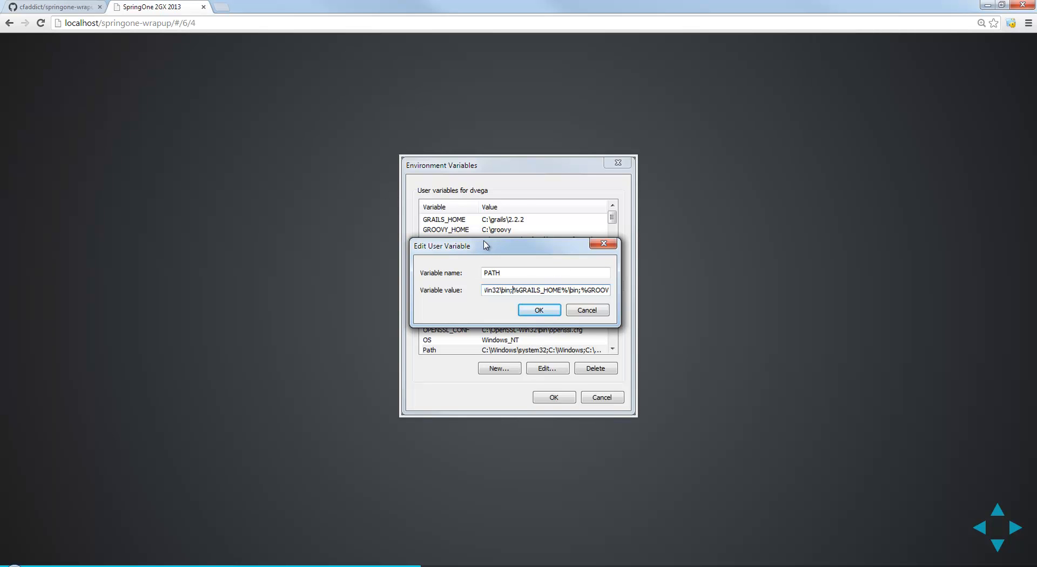
pyautogui.moveTo(522, 203)
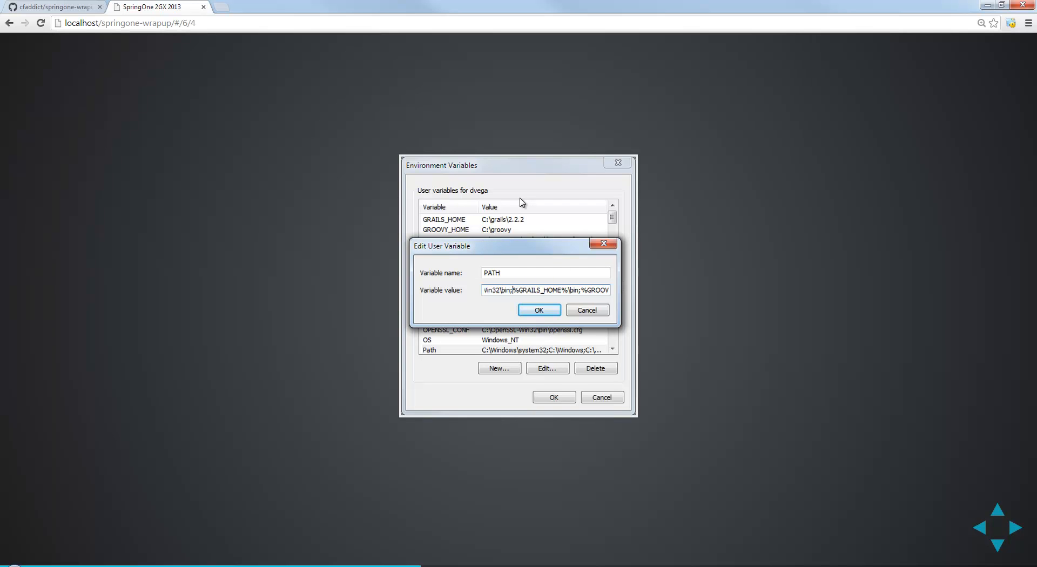
pyautogui.moveTo(567, 288)
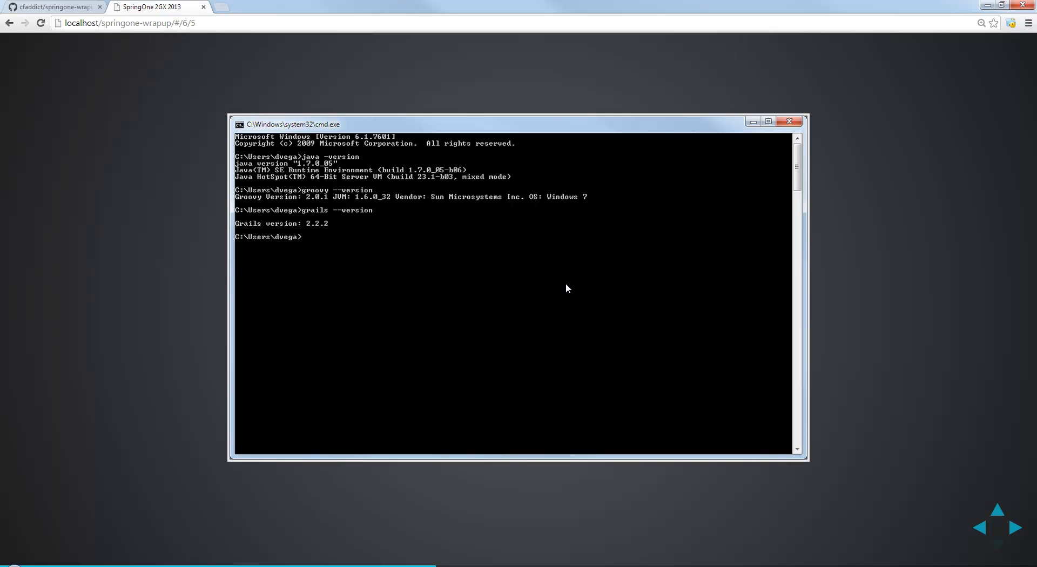
# Step: Advance past the cmd.exe version-check slide to 'The Problem' slide
pyautogui.click(999, 527)
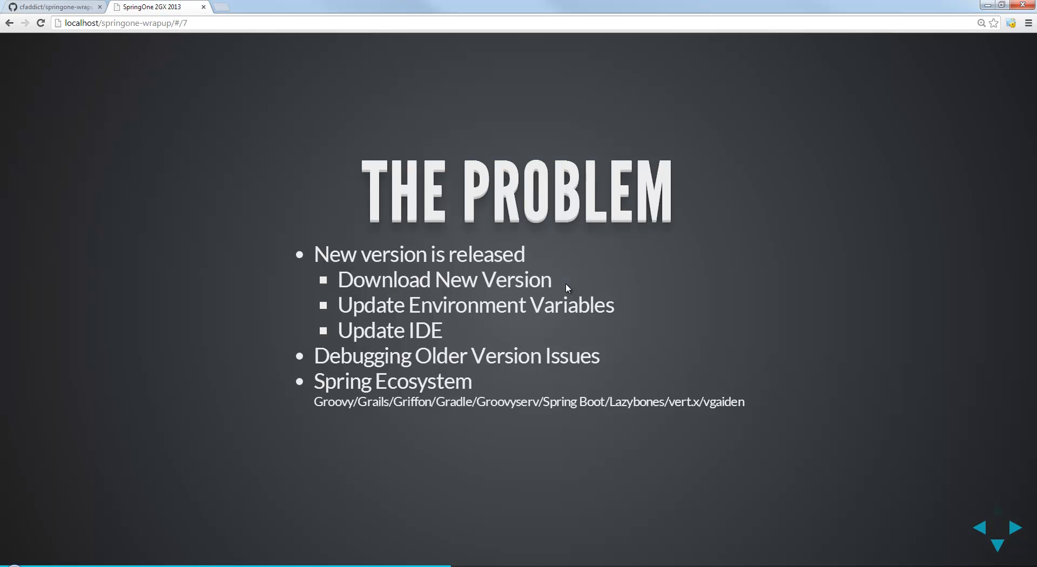
pyautogui.moveTo(561, 300)
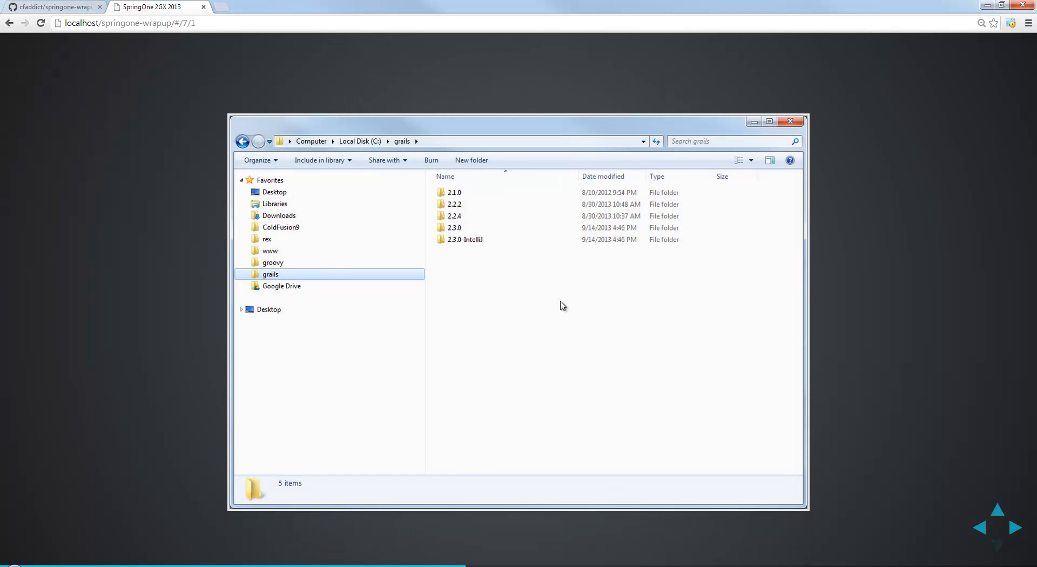
pyautogui.moveTo(535, 322)
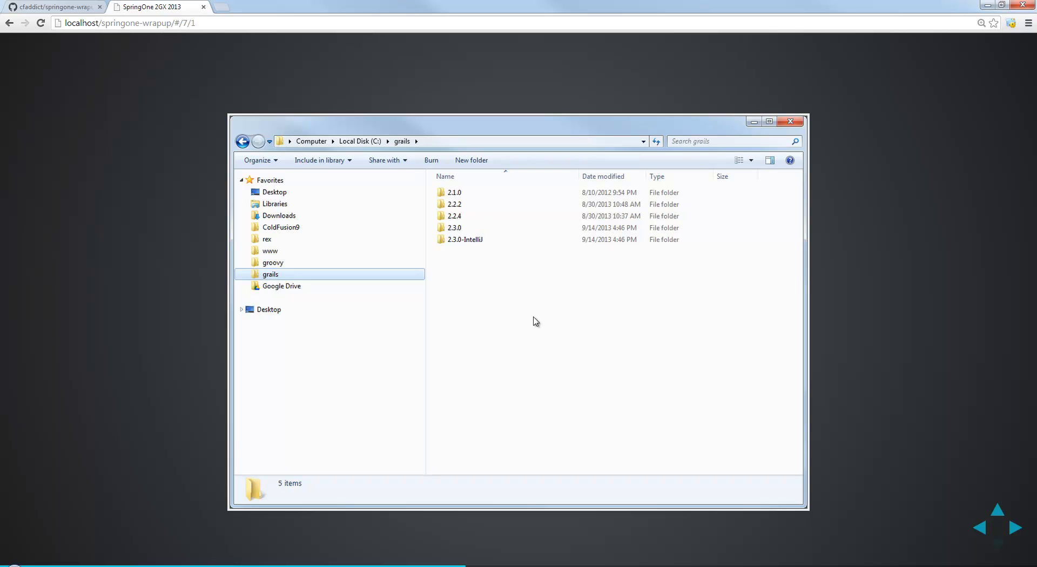
pyautogui.moveTo(324, 283)
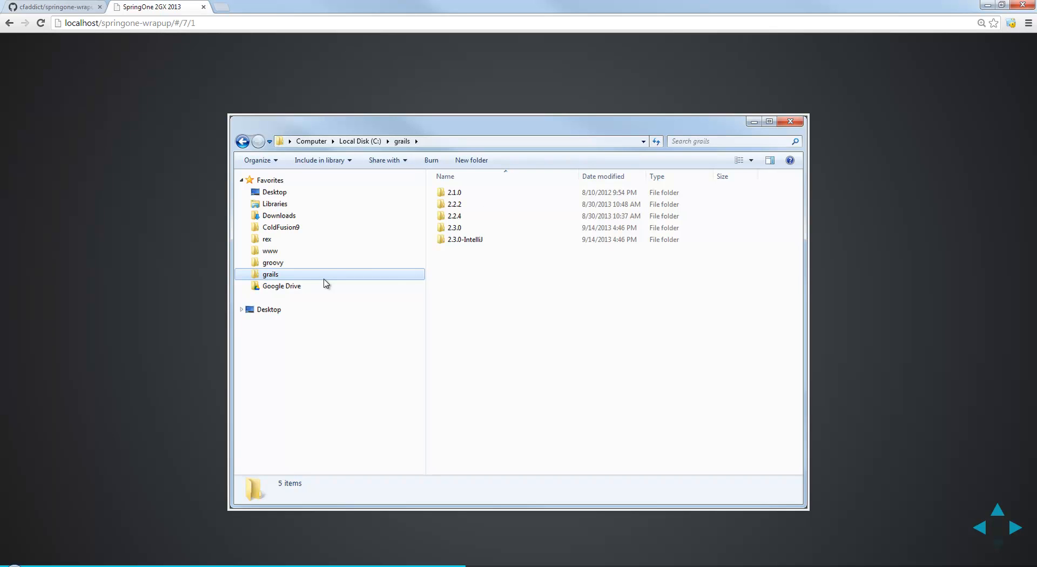
pyautogui.moveTo(458, 223)
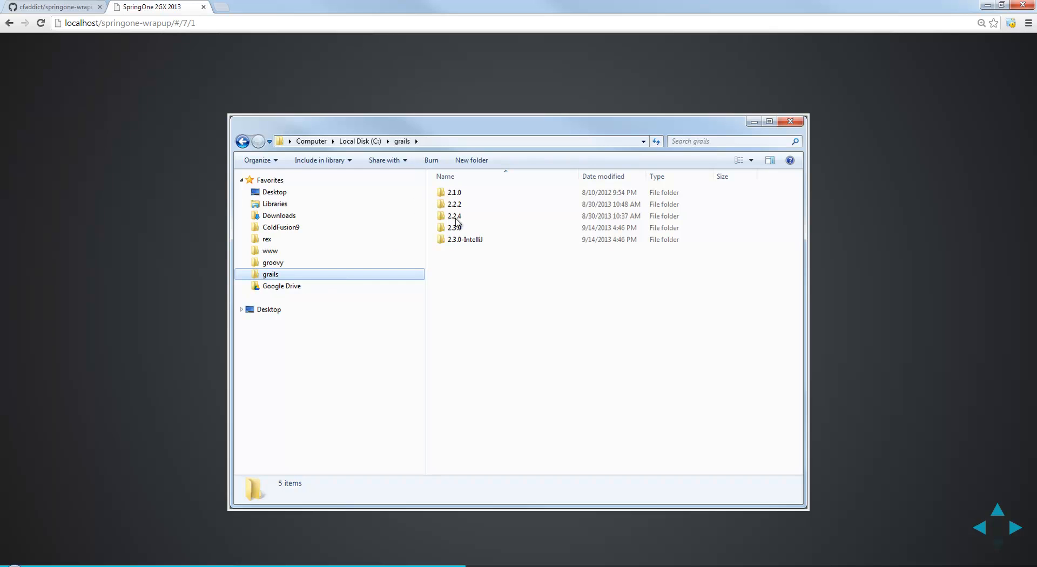
pyautogui.moveTo(474, 282)
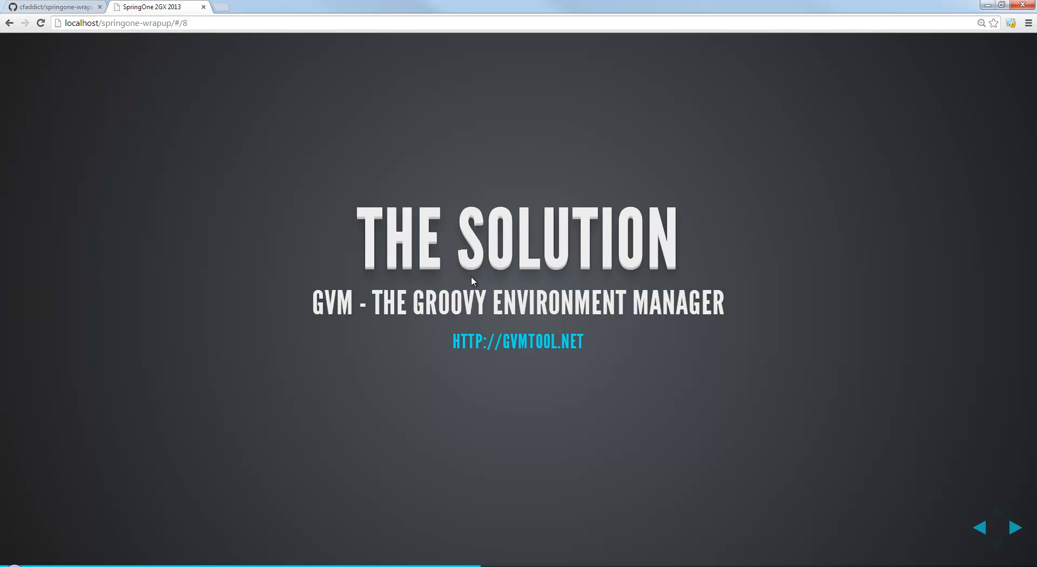
pyautogui.moveTo(519, 323)
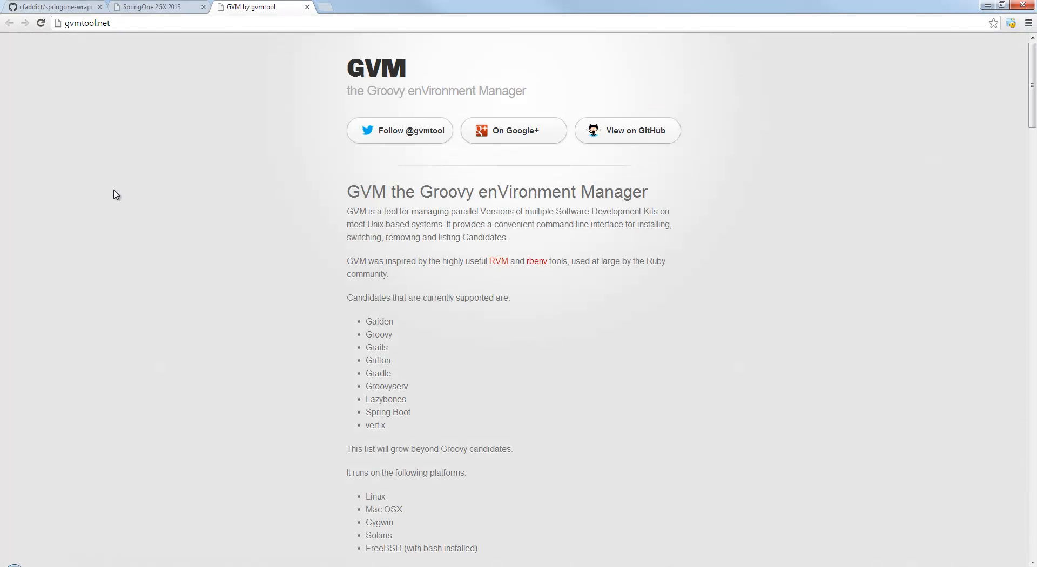
pyautogui.moveTo(346, 185)
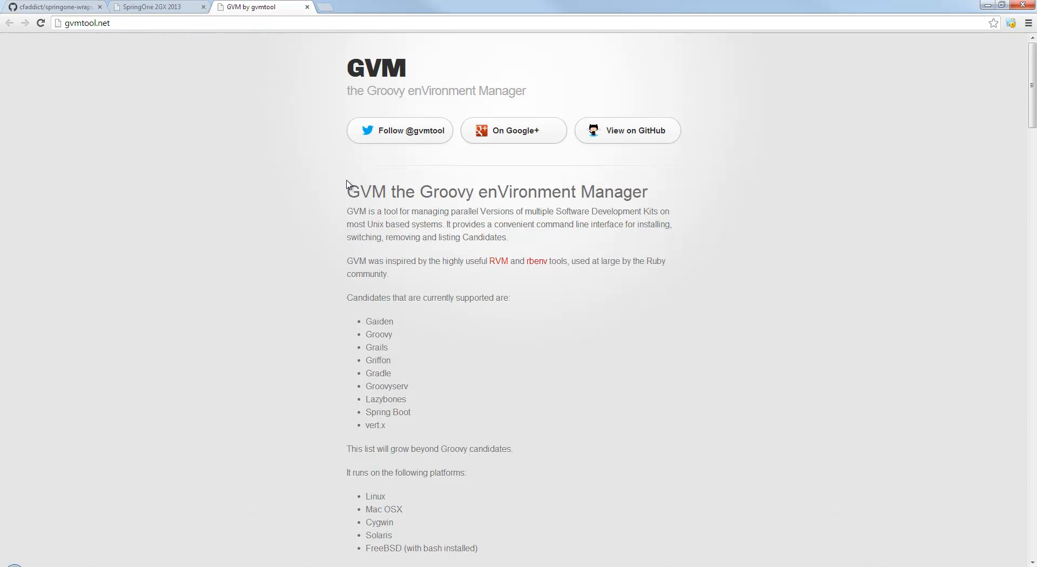
pyautogui.moveTo(496, 236)
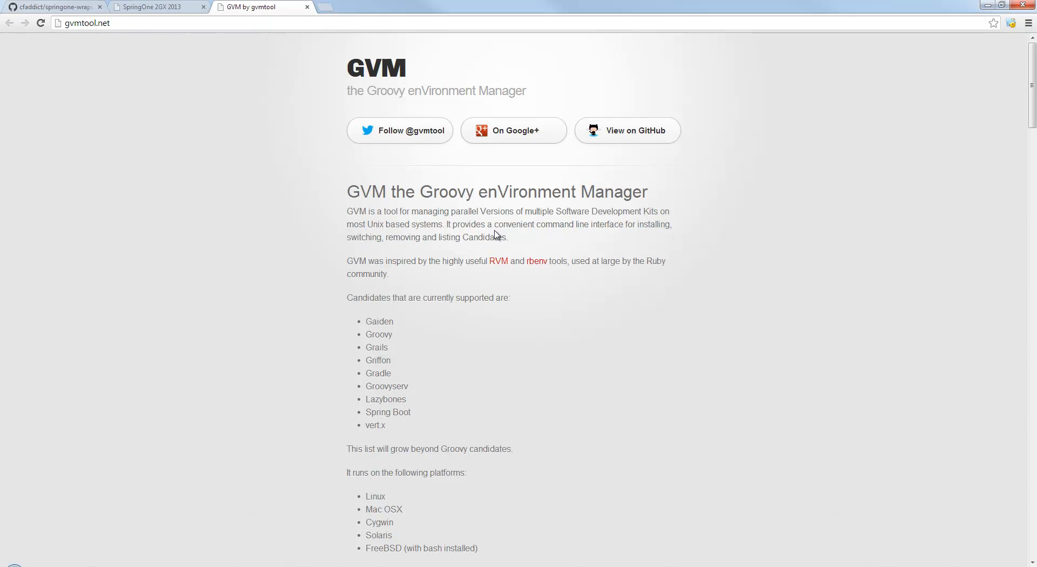
pyautogui.moveTo(488, 253)
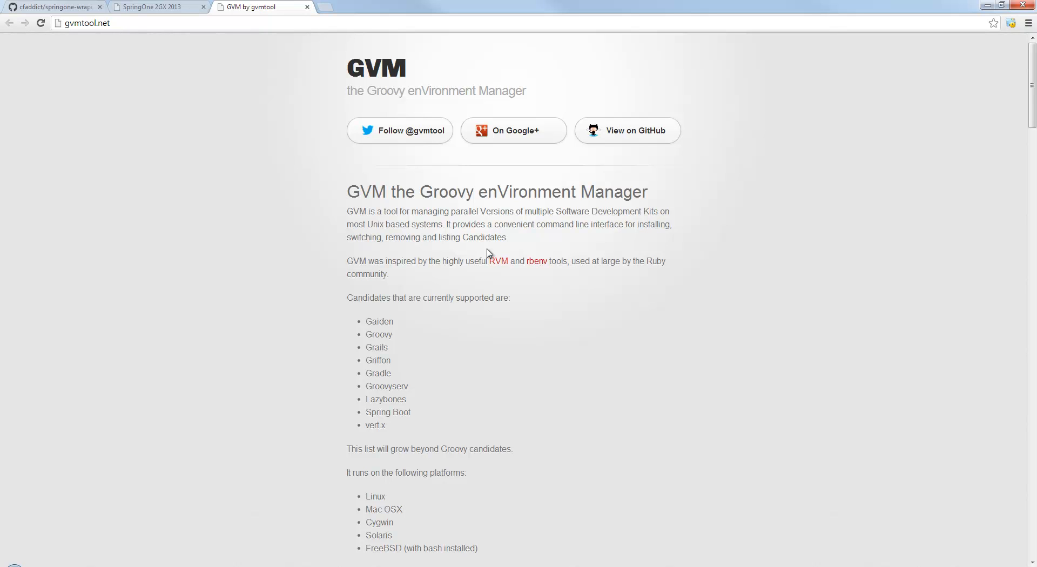
pyautogui.moveTo(369, 220)
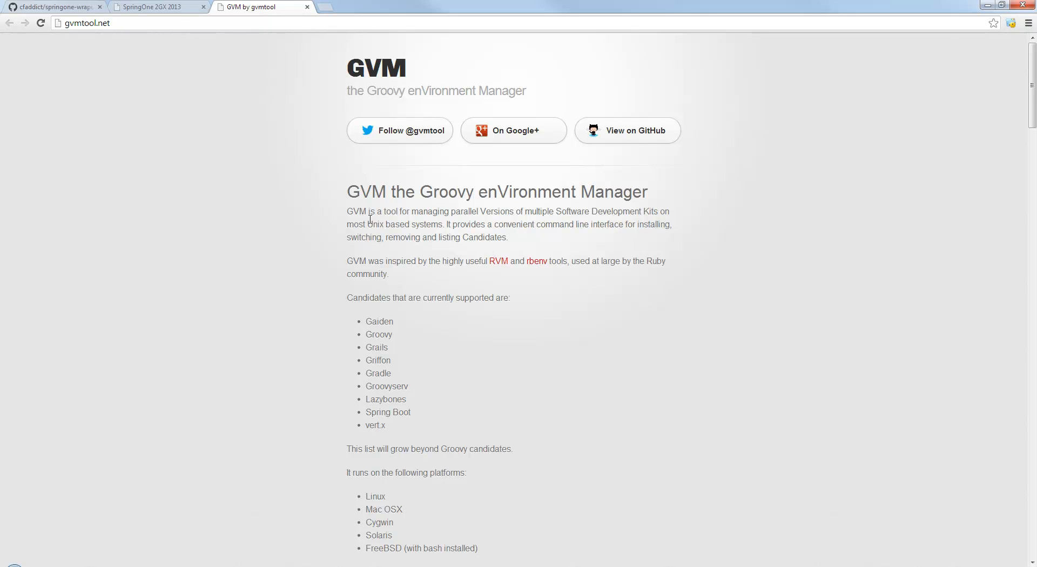
pyautogui.moveTo(486, 232)
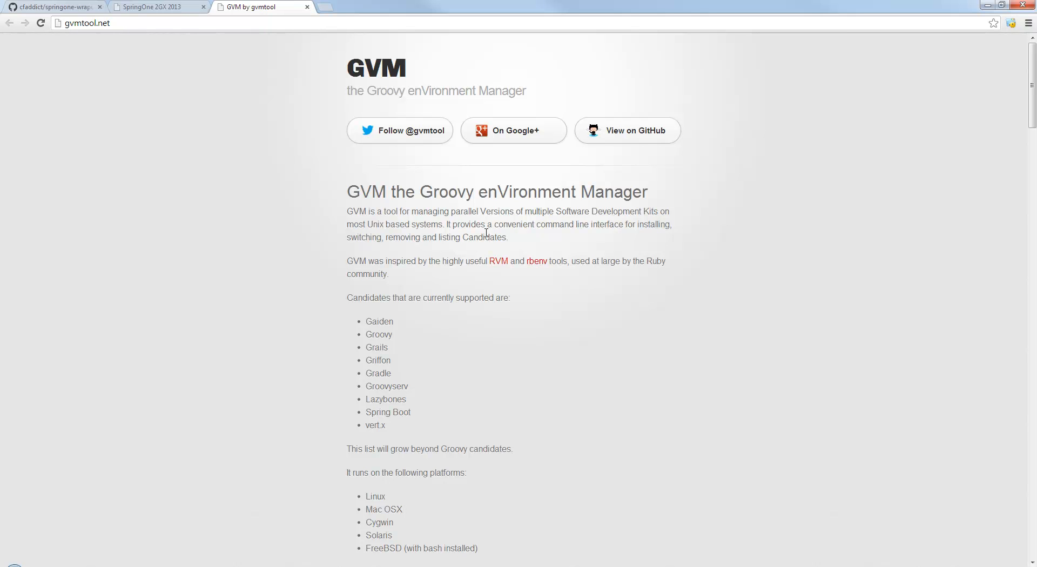
pyautogui.moveTo(302, 11)
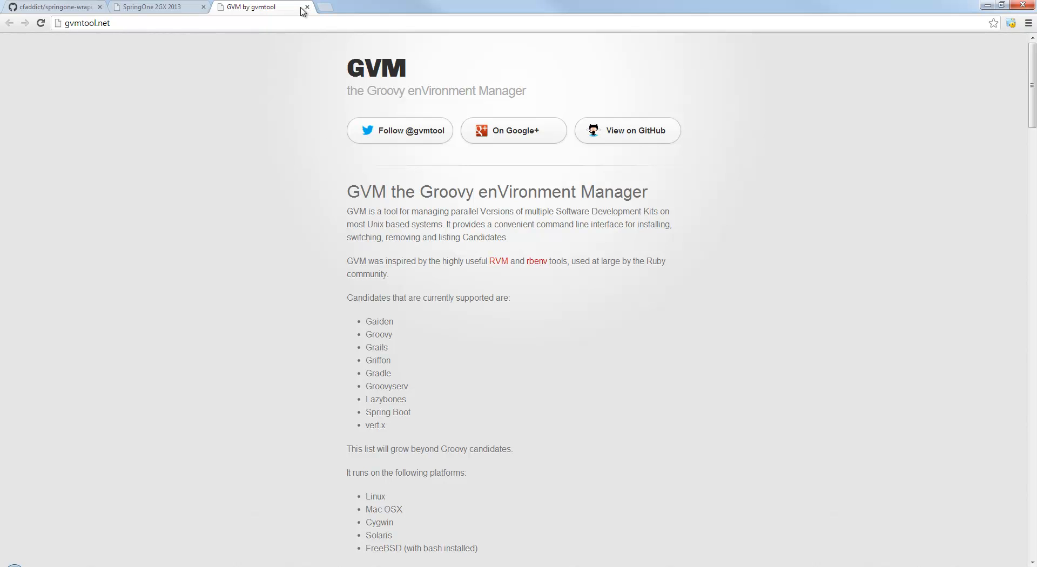
# Step: Close the GVM website tab and advance through the Groovy Environment Manager slide to the Cygwin installation sub-slide
pyautogui.click(304, 7)
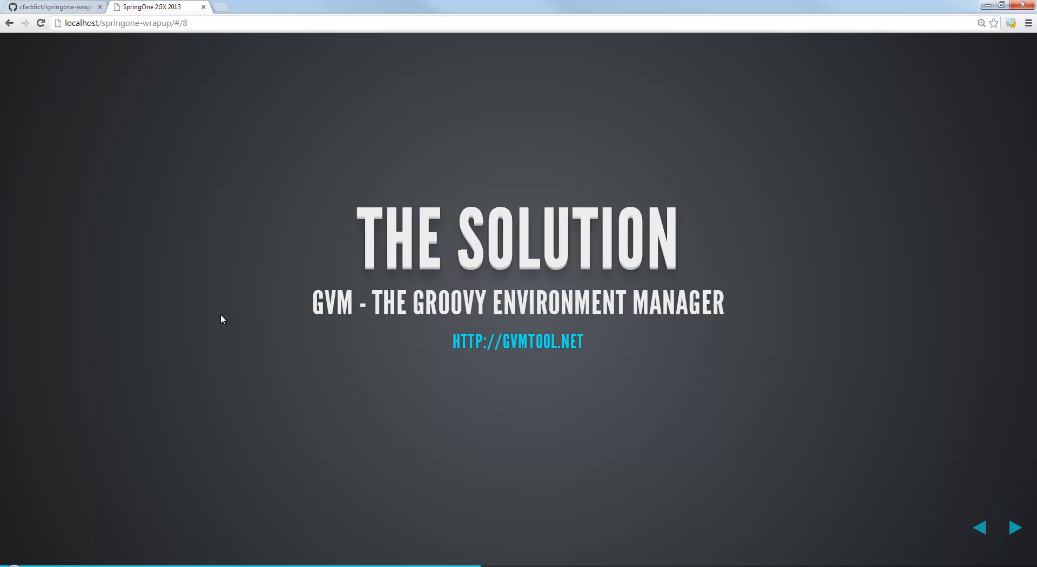
pyautogui.moveTo(223, 308)
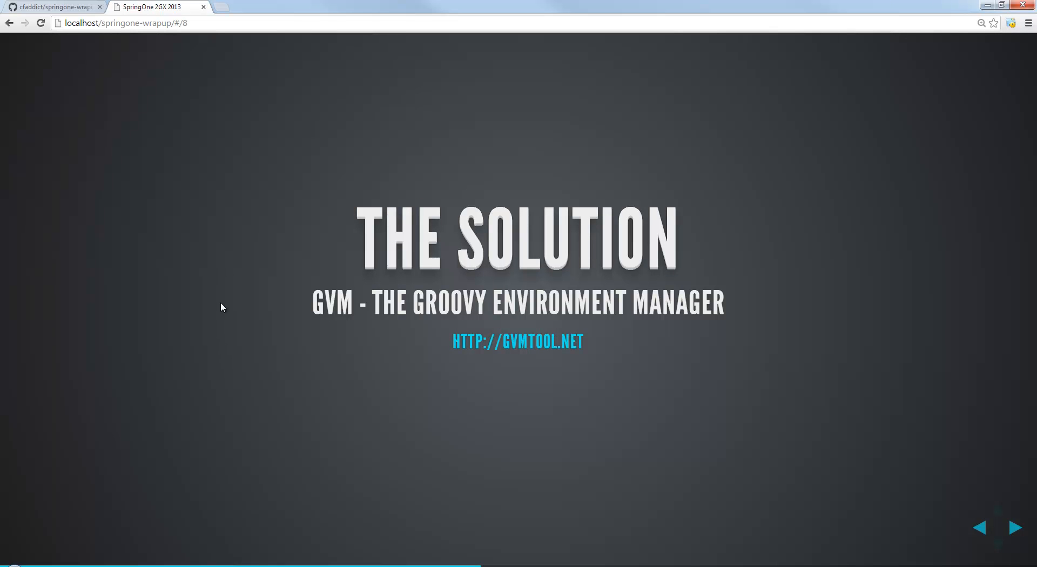
pyautogui.click(1013, 528)
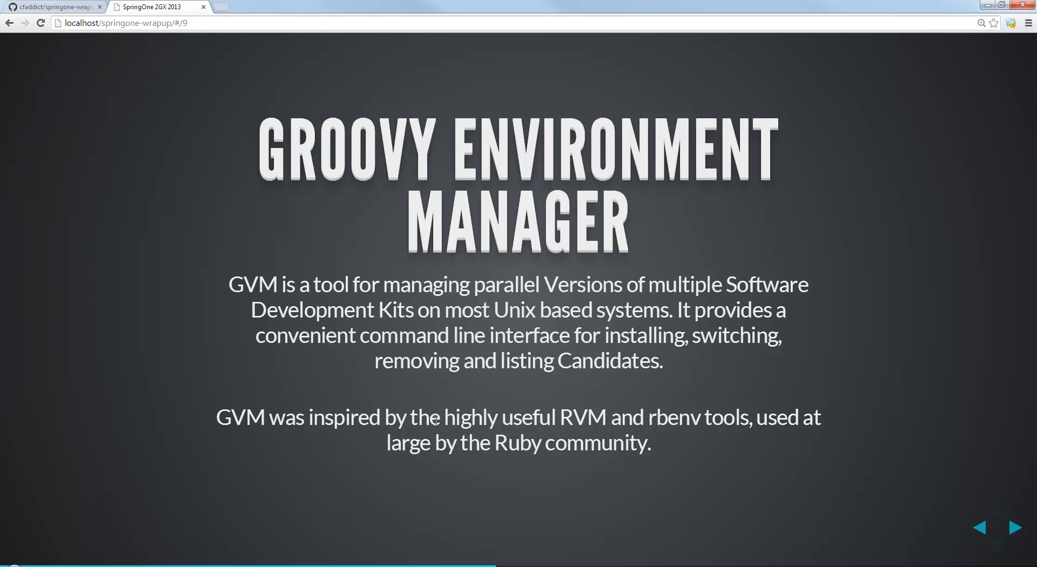
pyautogui.moveTo(446, 405)
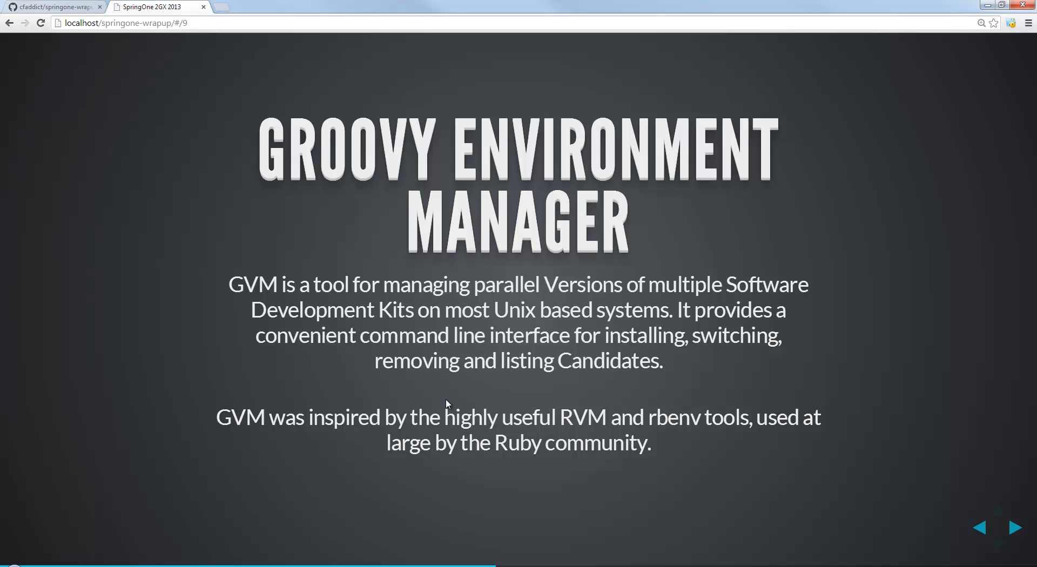
pyautogui.click(1013, 527)
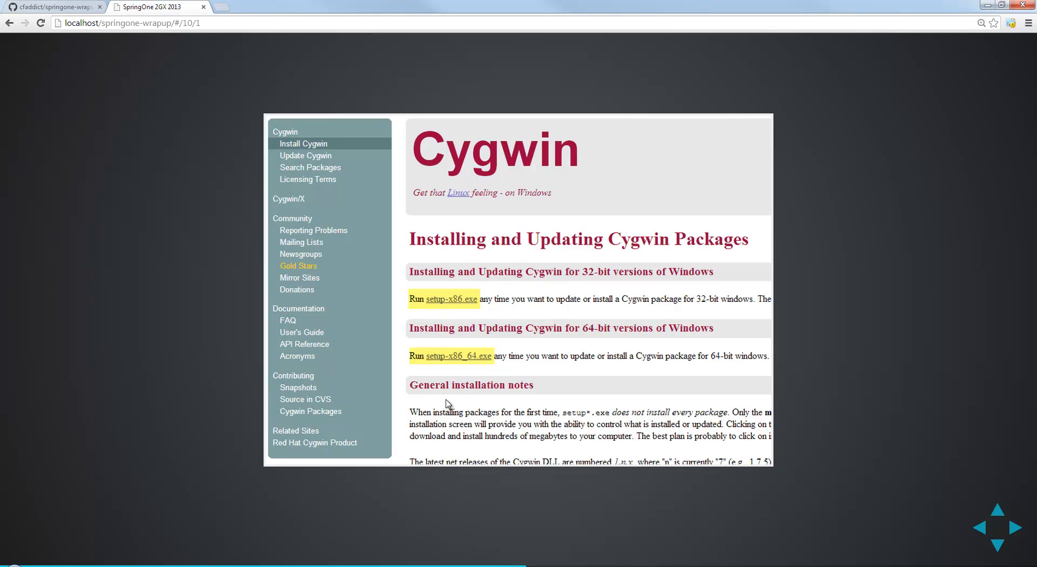
pyautogui.moveTo(424, 352)
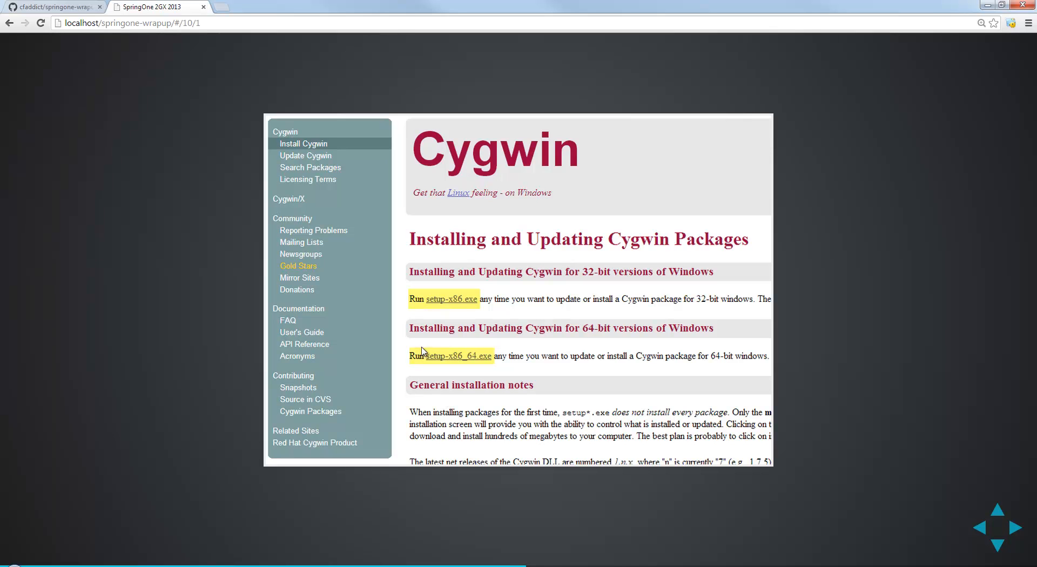
pyautogui.moveTo(438, 352)
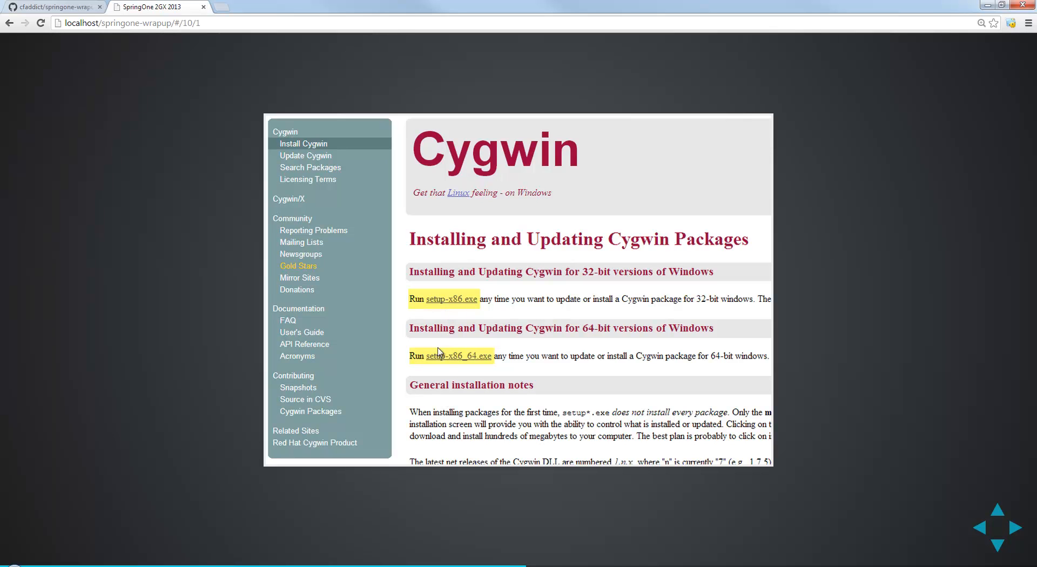
pyautogui.moveTo(443, 371)
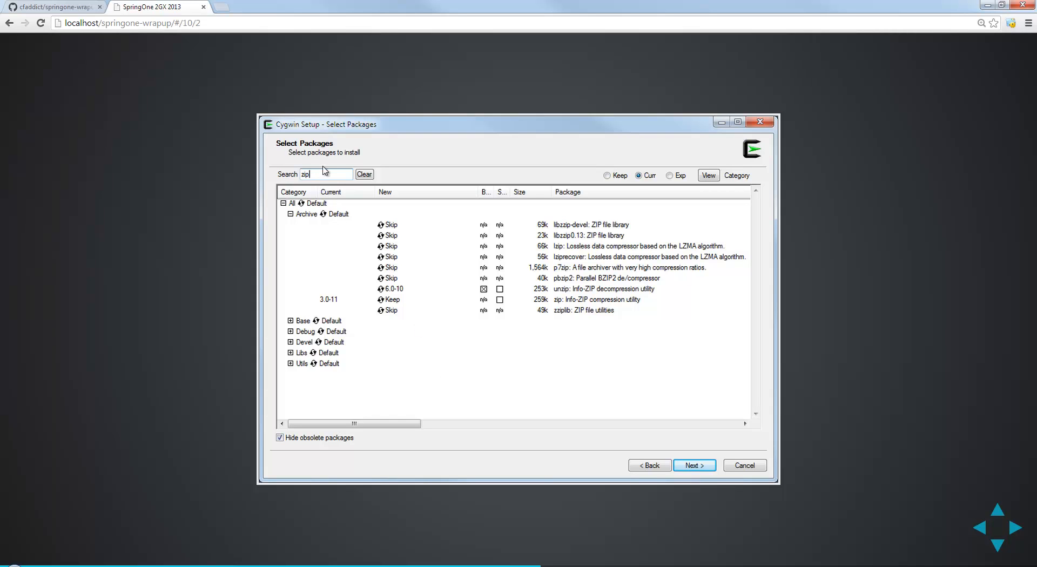
pyautogui.moveTo(520, 257)
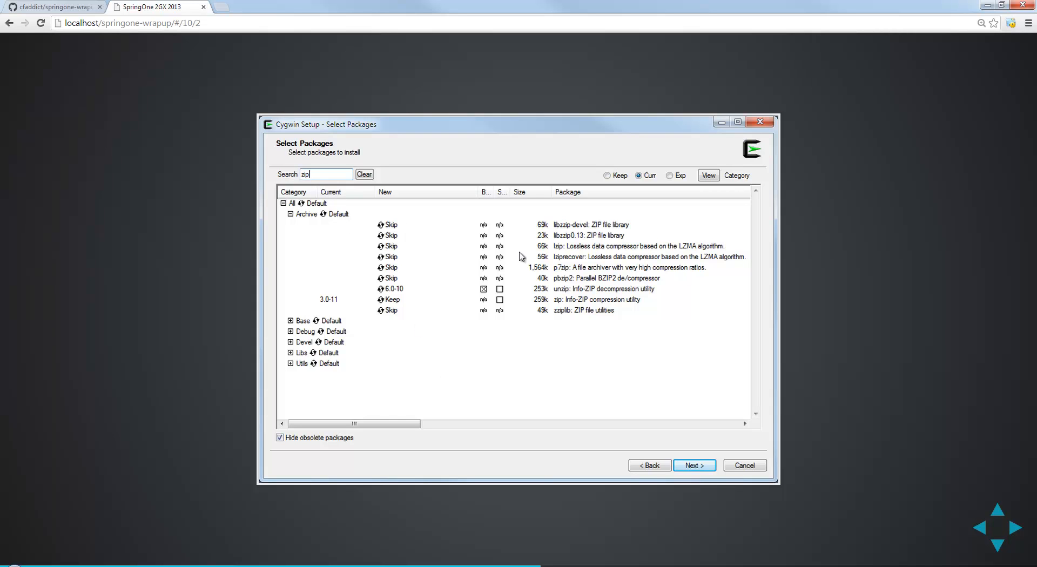
pyautogui.moveTo(593, 296)
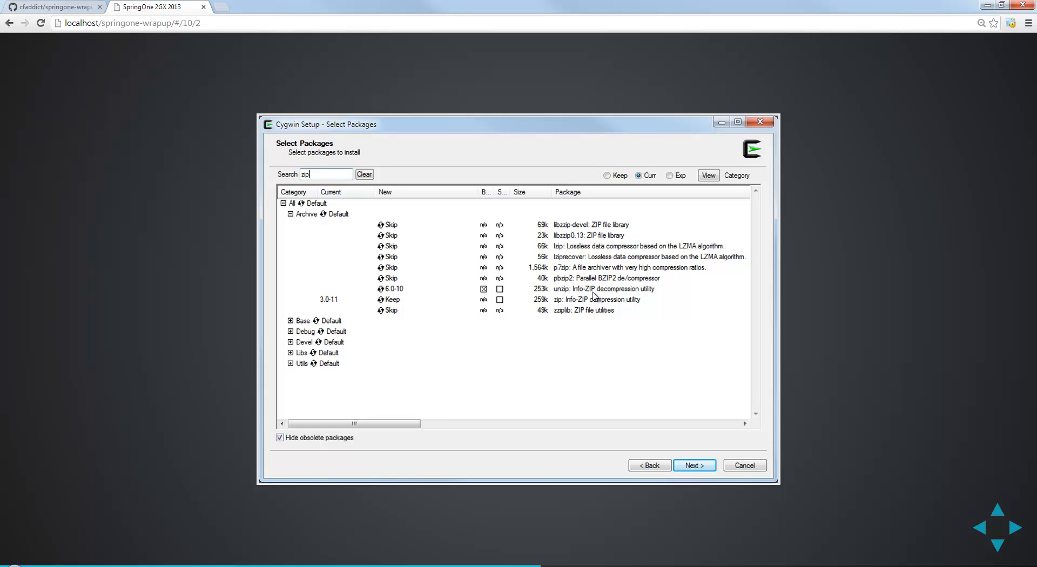
pyautogui.moveTo(626, 297)
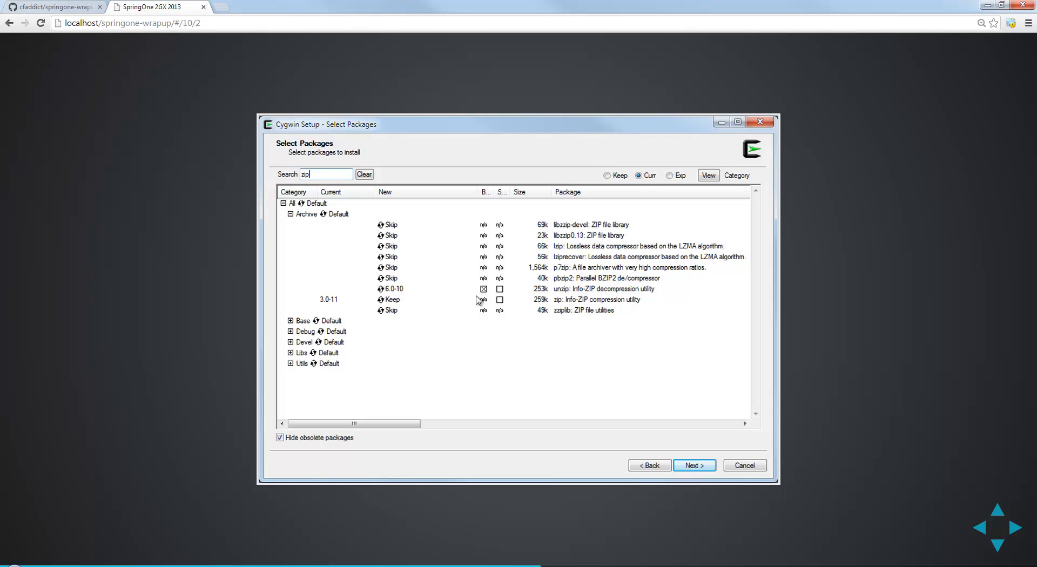
pyautogui.moveTo(525, 293)
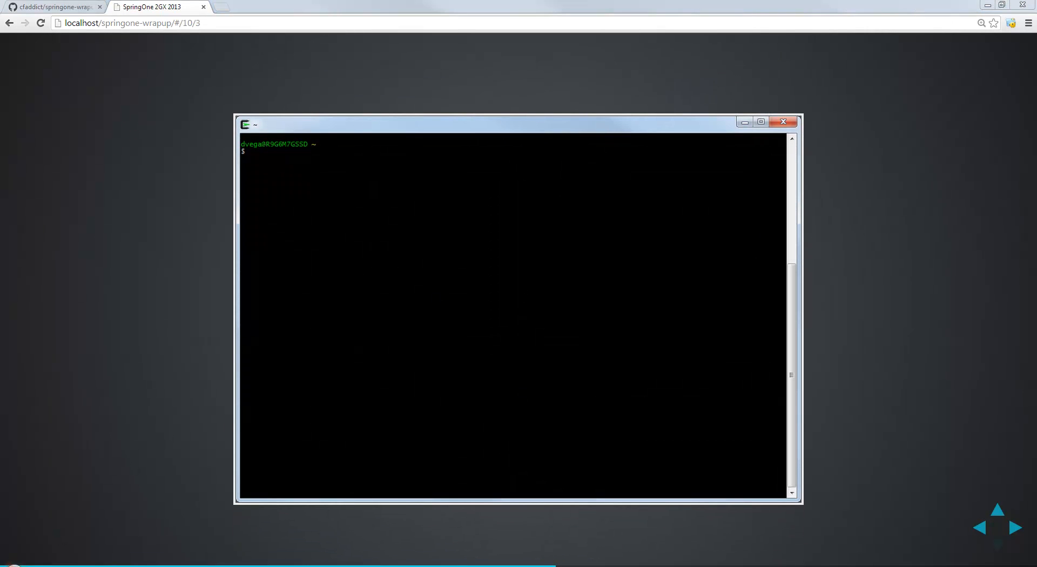
# Step: Advance past the Cygwin terminal slide to the 'gvm help' output slide
pyautogui.click(5, 565)
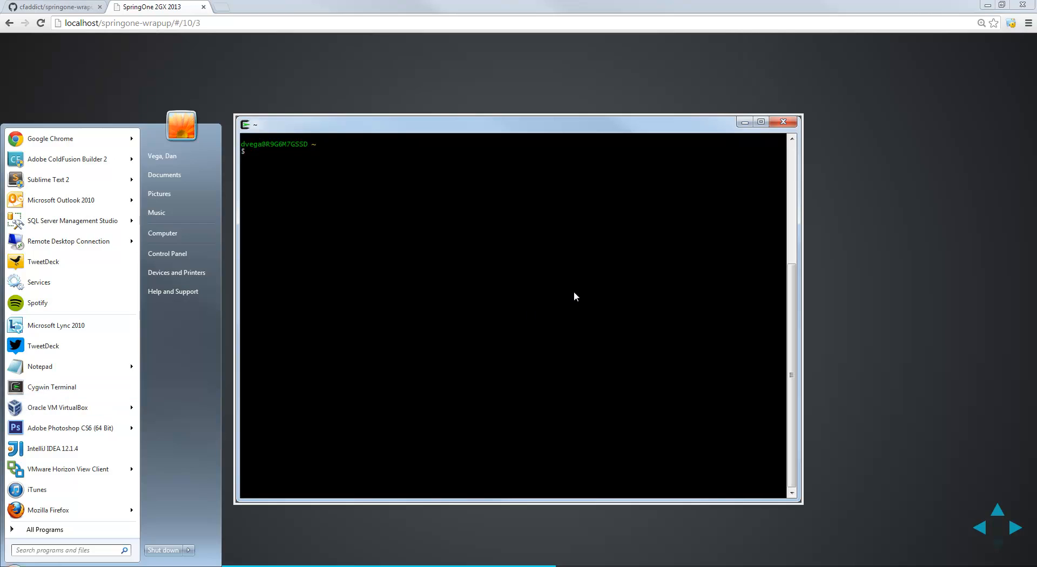
pyautogui.click(595, 290)
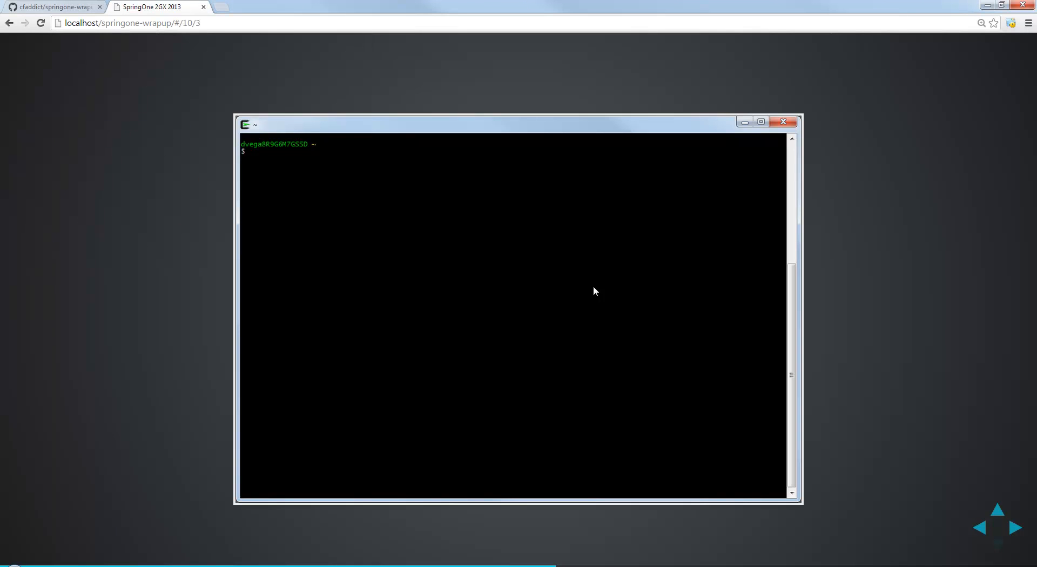
pyautogui.click(1013, 527)
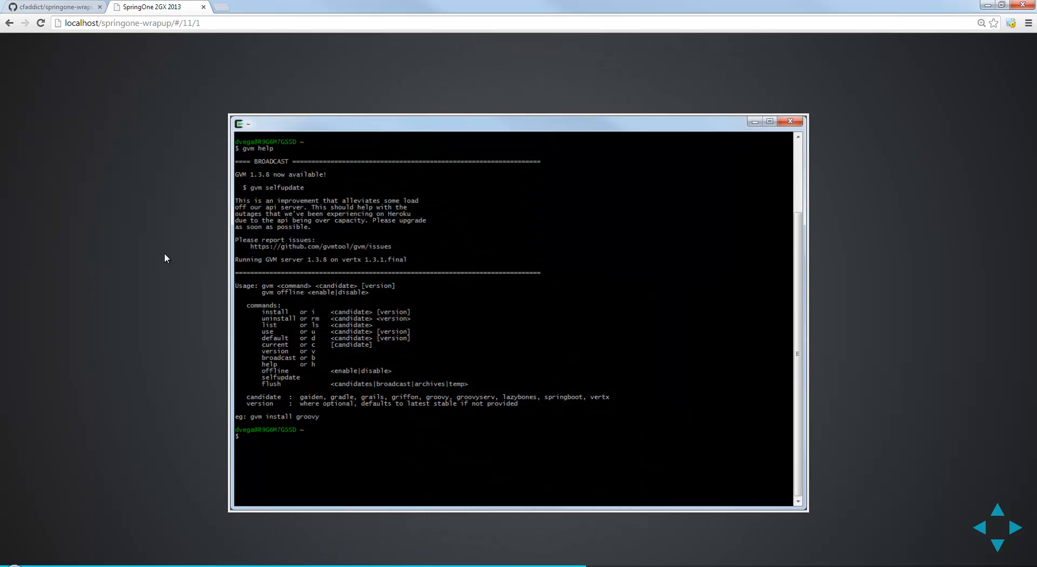
pyautogui.moveTo(170, 259)
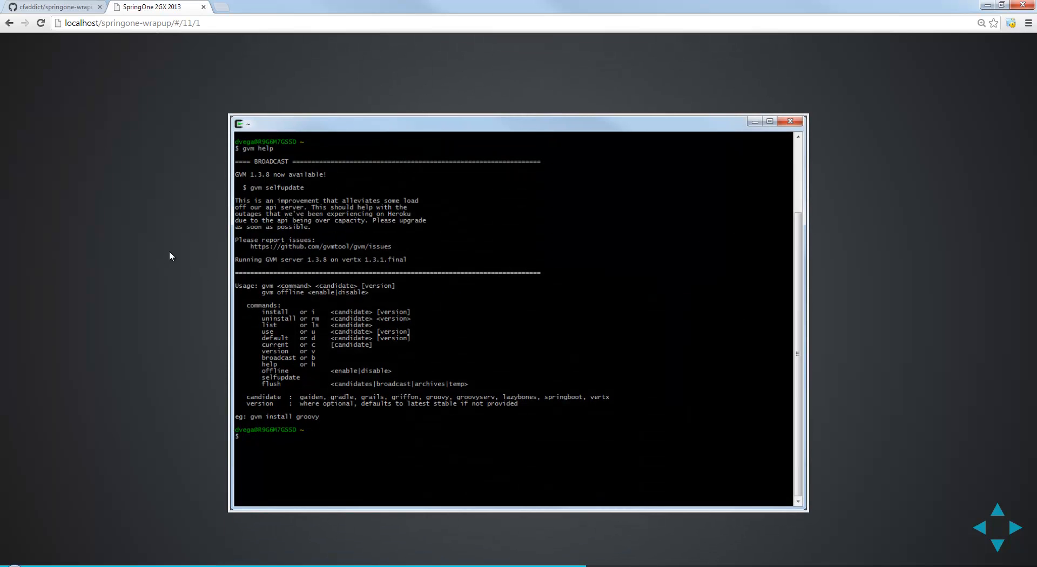
pyautogui.moveTo(289, 290)
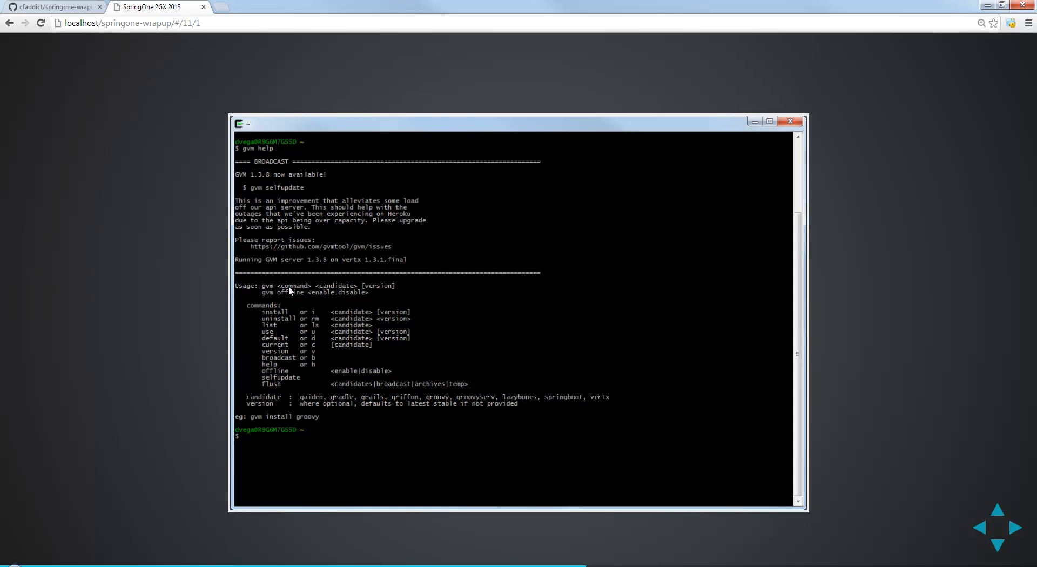
pyautogui.moveTo(371, 291)
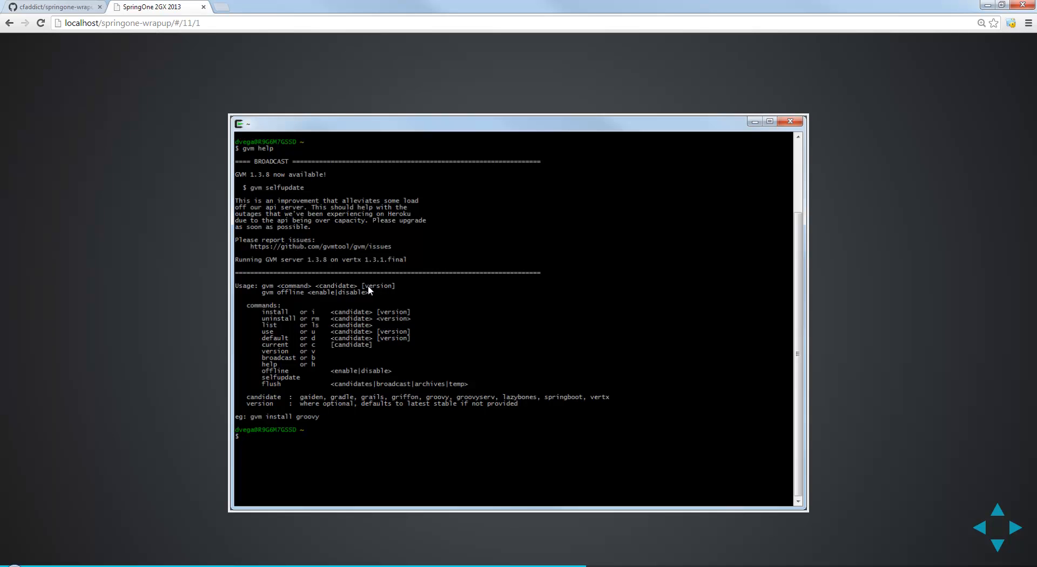
pyautogui.moveTo(246, 329)
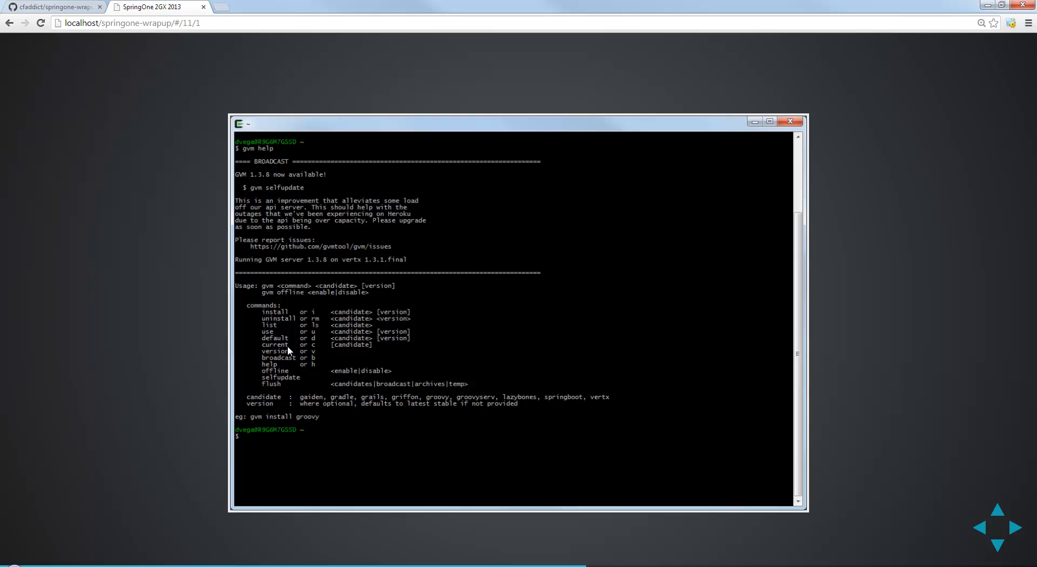
pyautogui.moveTo(293, 403)
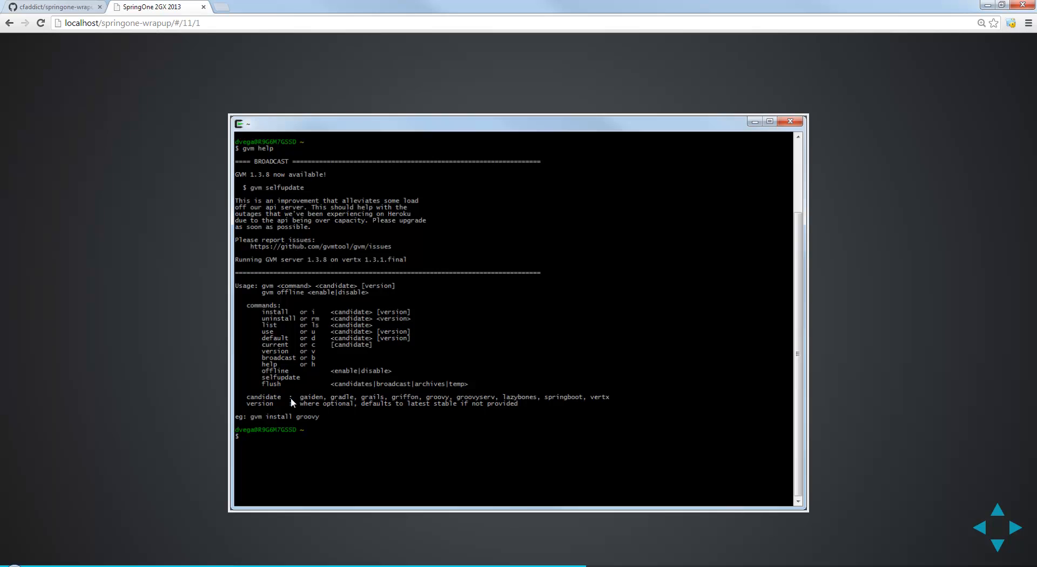
pyautogui.moveTo(228, 399)
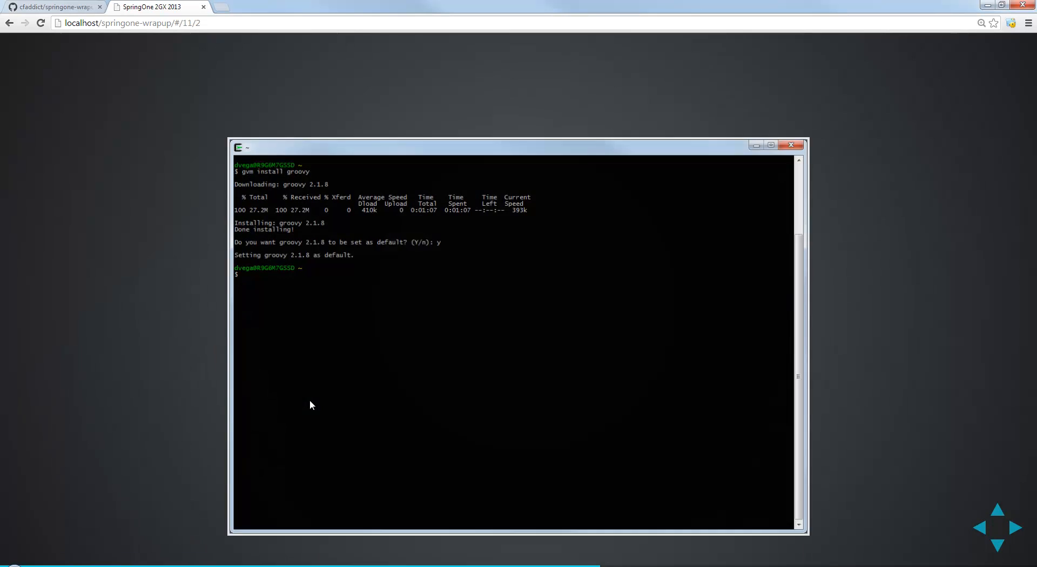
pyautogui.moveTo(509, 146); pyautogui.dragTo(508, 122)
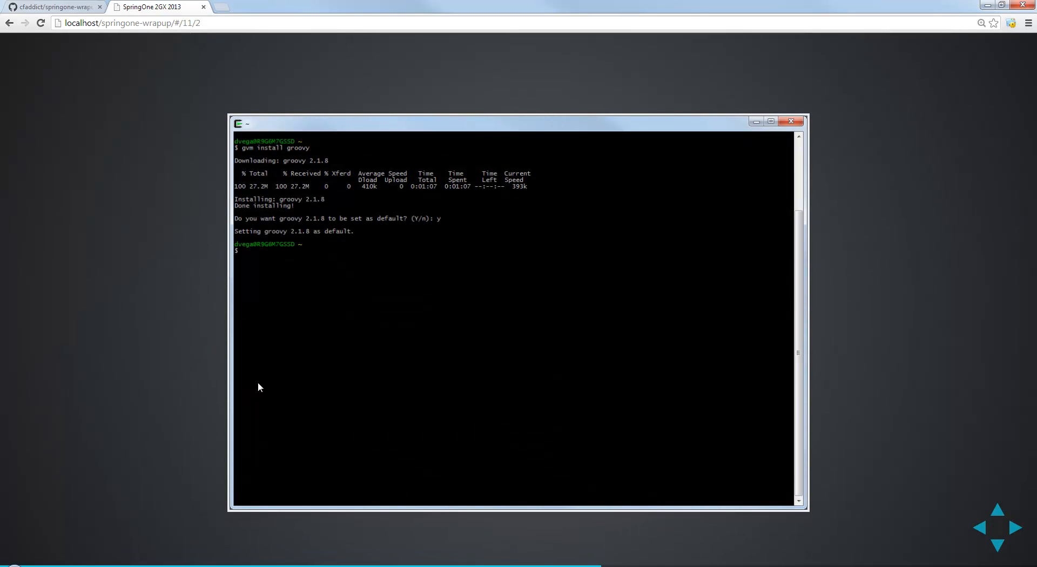
pyautogui.moveTo(284, 152)
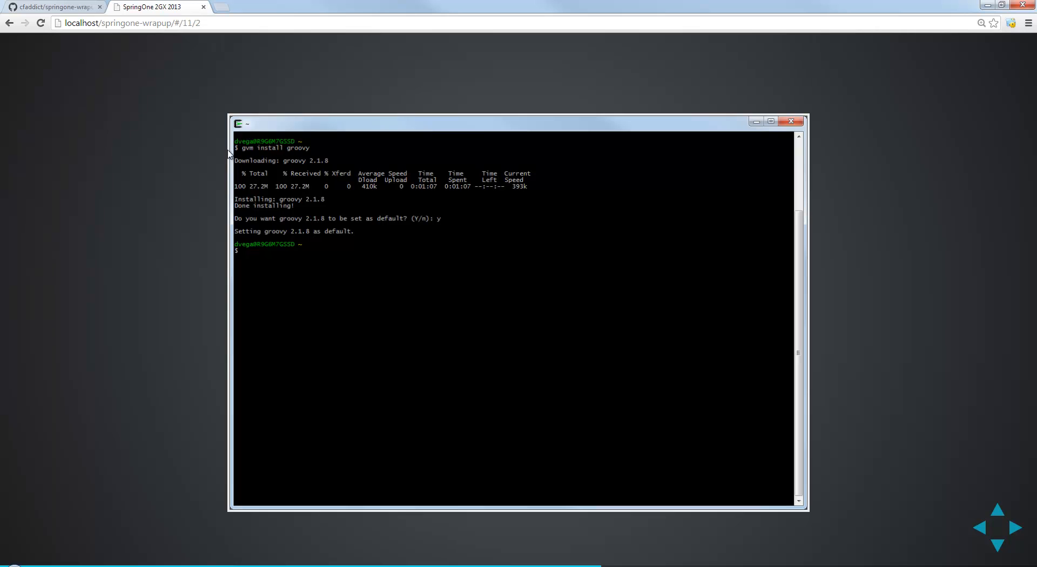
pyautogui.moveTo(166, 154)
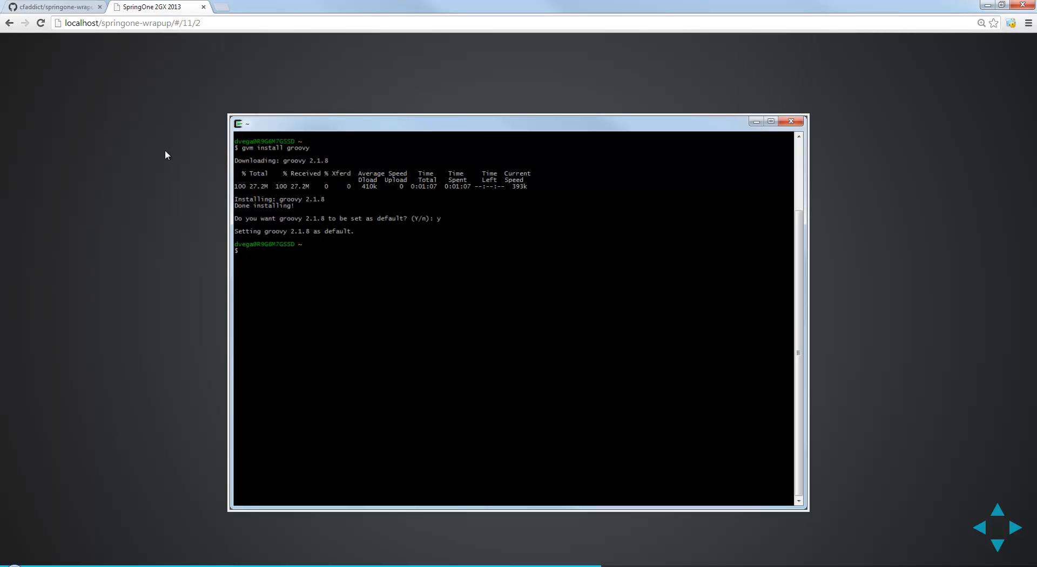
pyautogui.moveTo(303, 168)
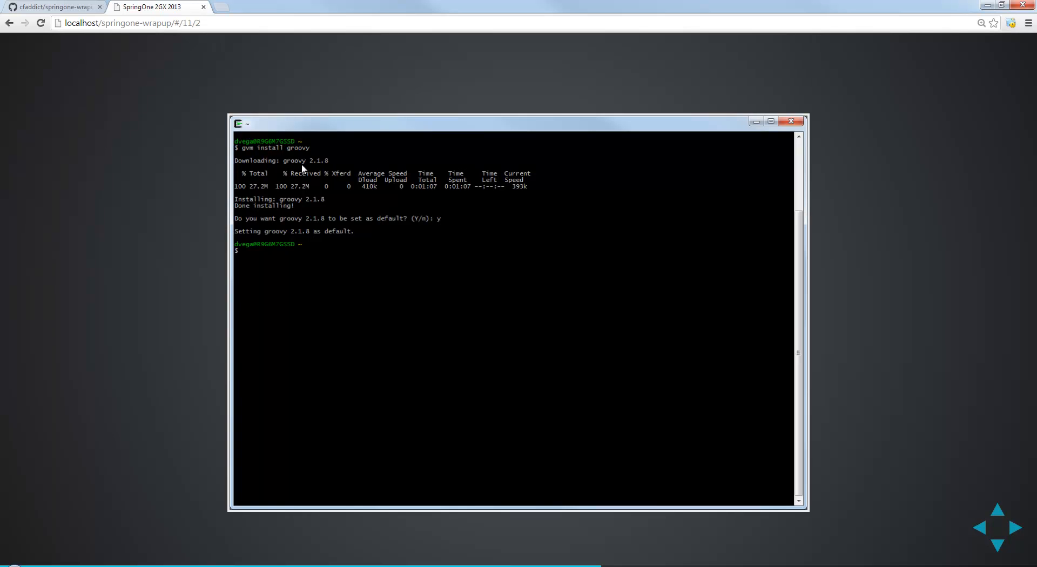
pyautogui.moveTo(288, 178)
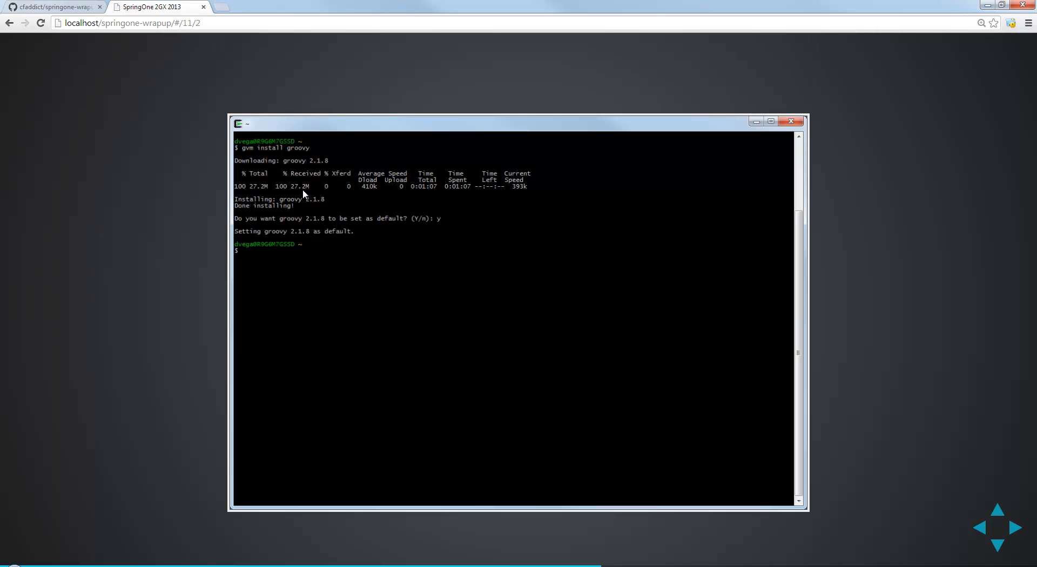
pyautogui.moveTo(184, 218)
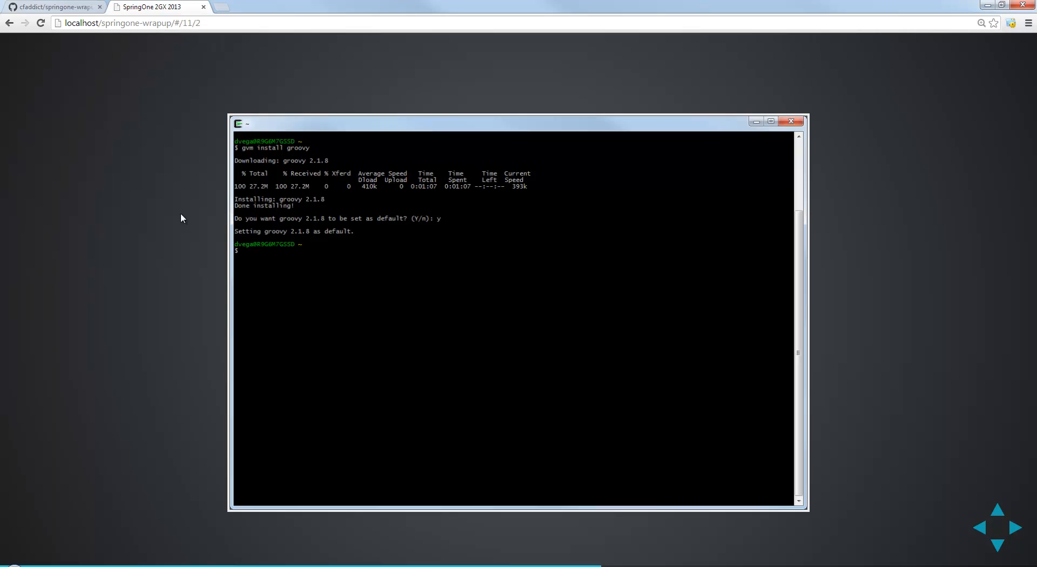
pyautogui.moveTo(89, 192)
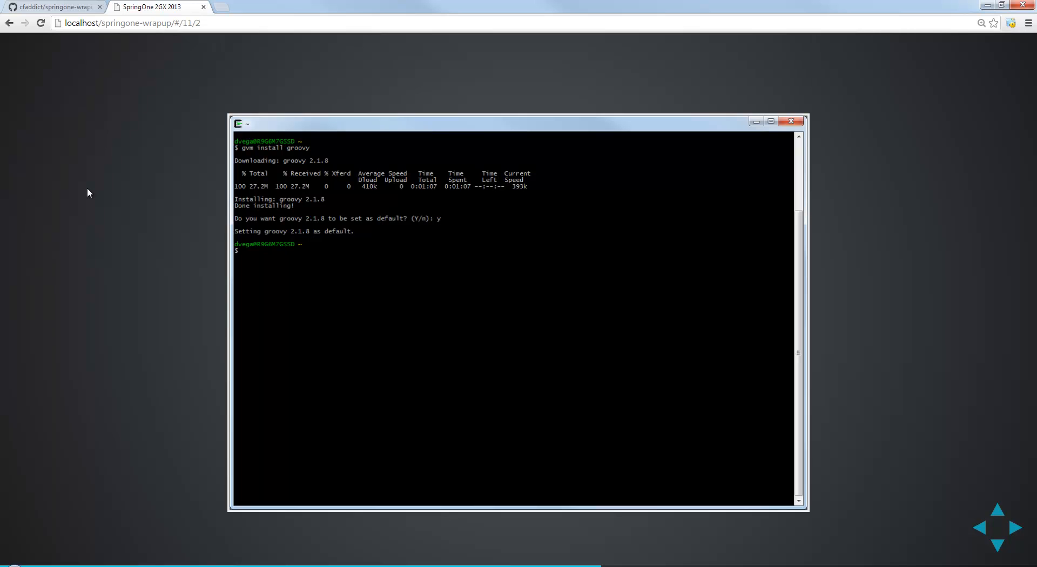
pyautogui.moveTo(251, 299)
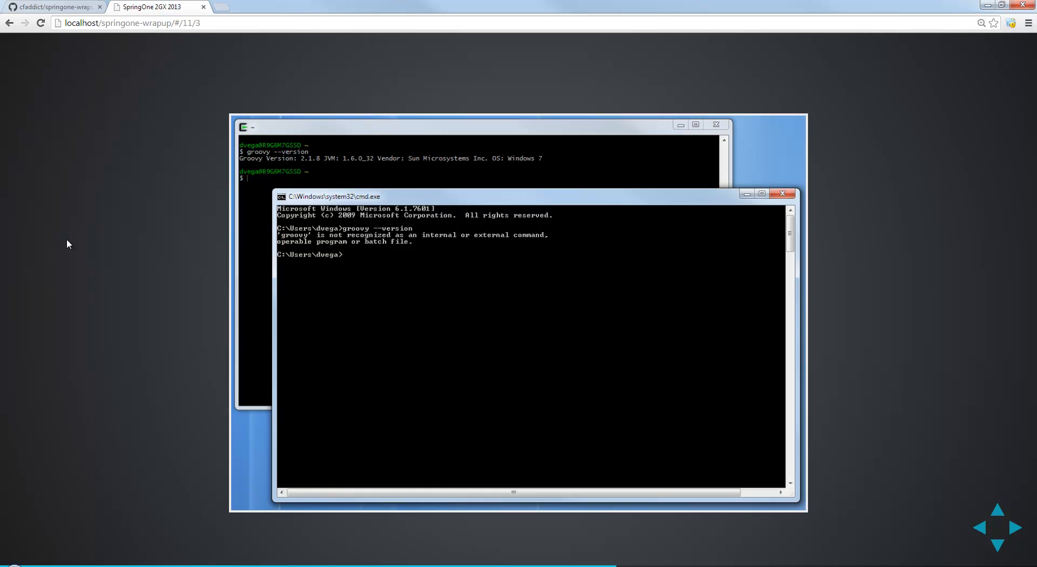
pyautogui.moveTo(327, 172)
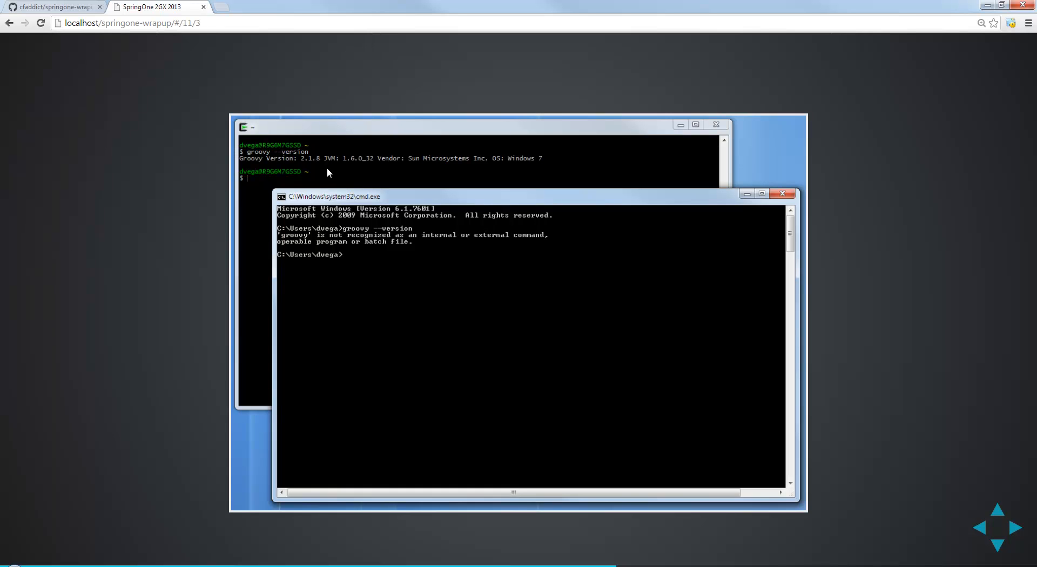
pyautogui.moveTo(473, 334)
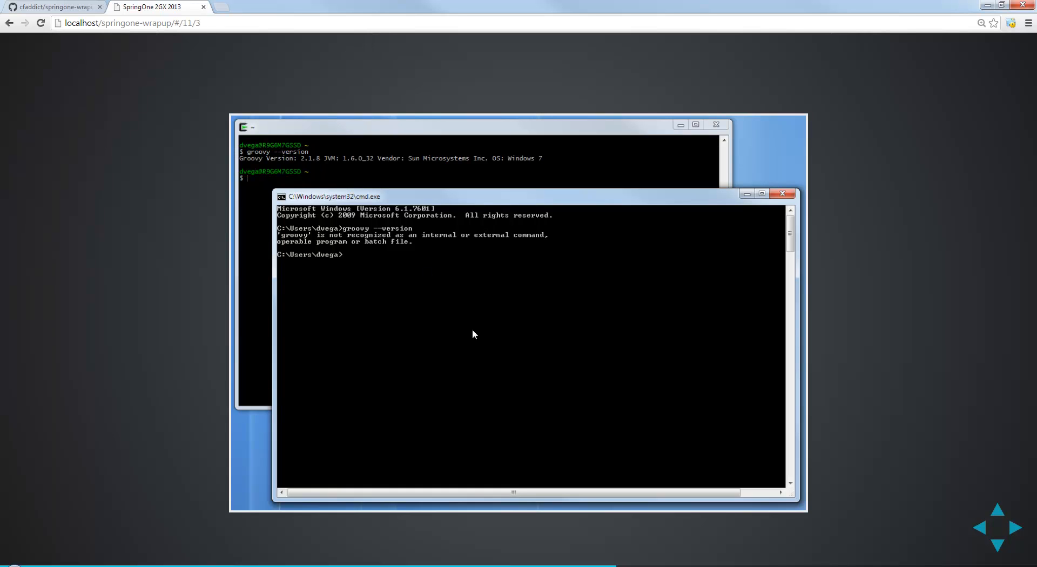
pyautogui.moveTo(483, 331)
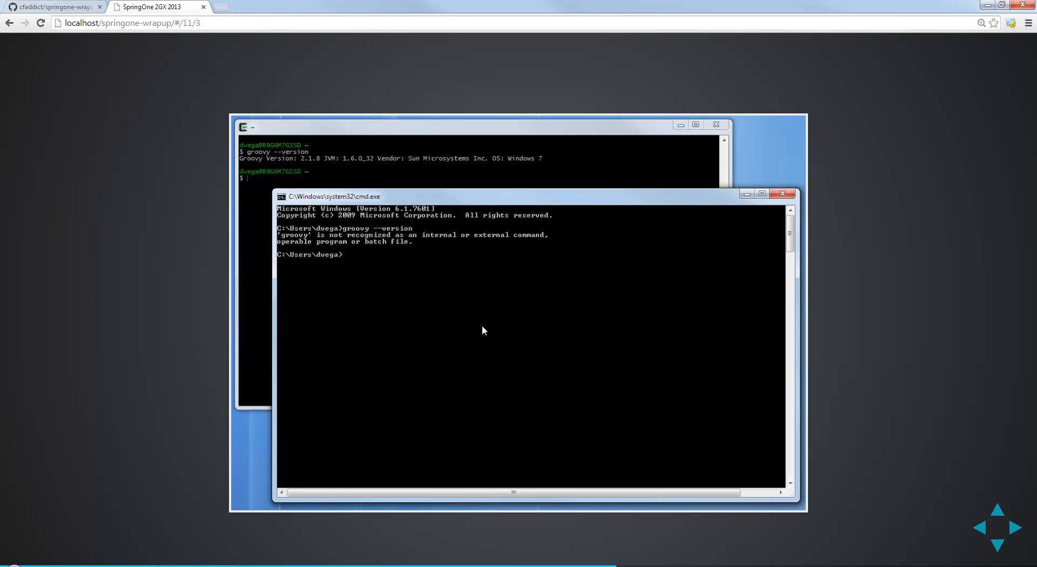
pyautogui.moveTo(401, 146)
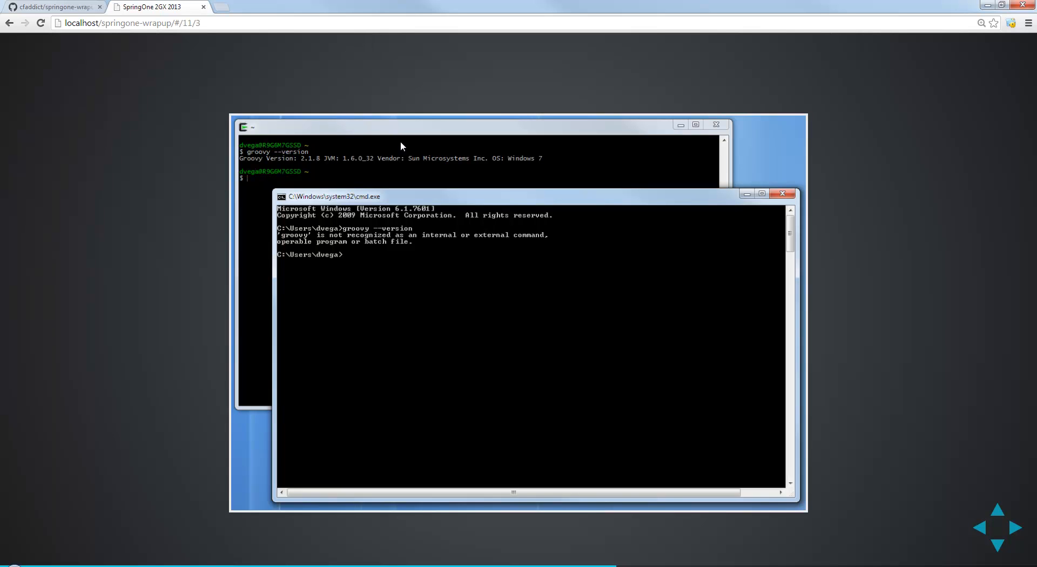
pyautogui.moveTo(426, 149)
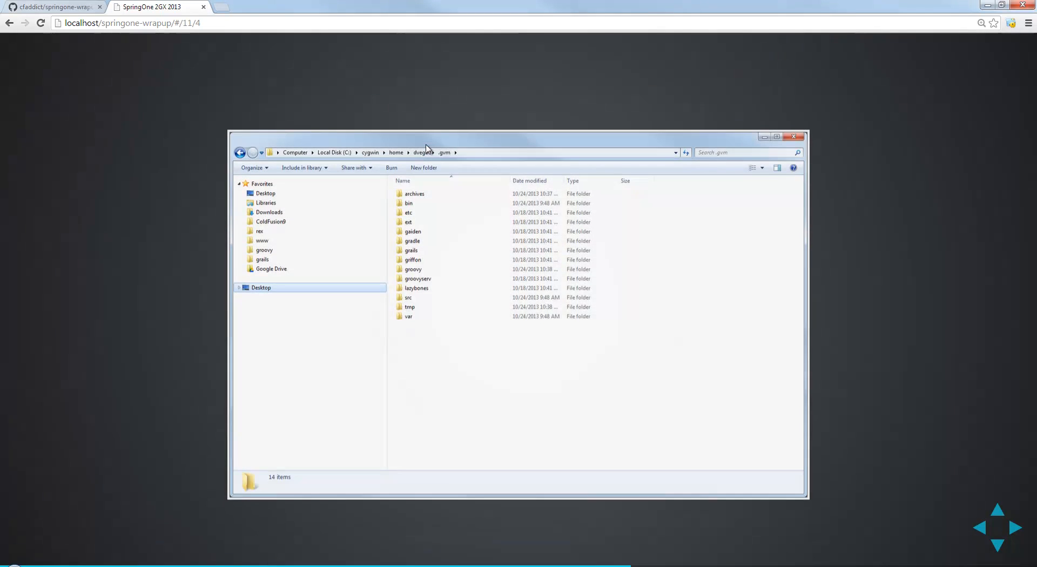
pyautogui.moveTo(518, 137); pyautogui.dragTo(517, 120)
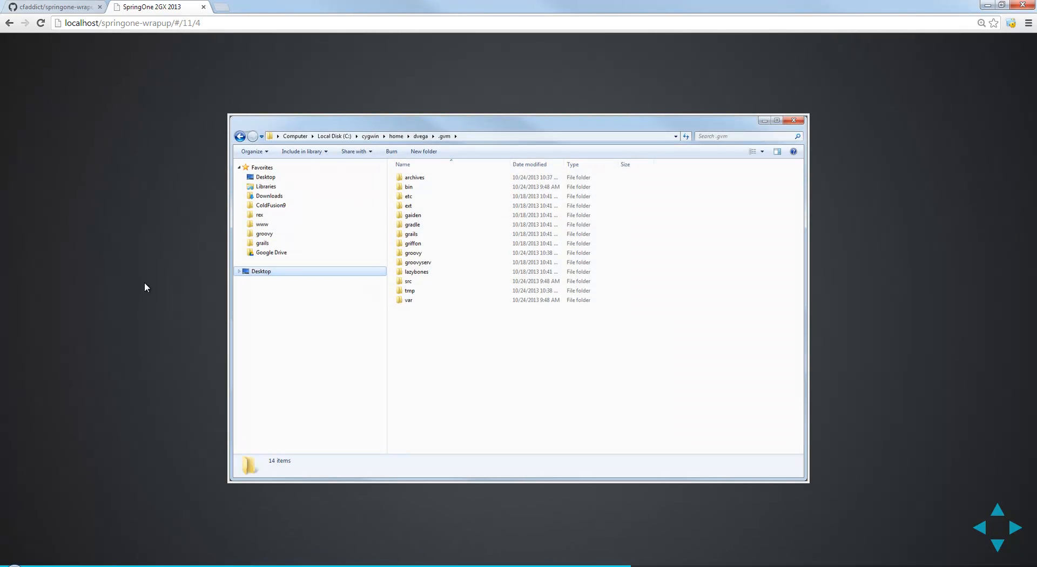
pyautogui.moveTo(309, 147)
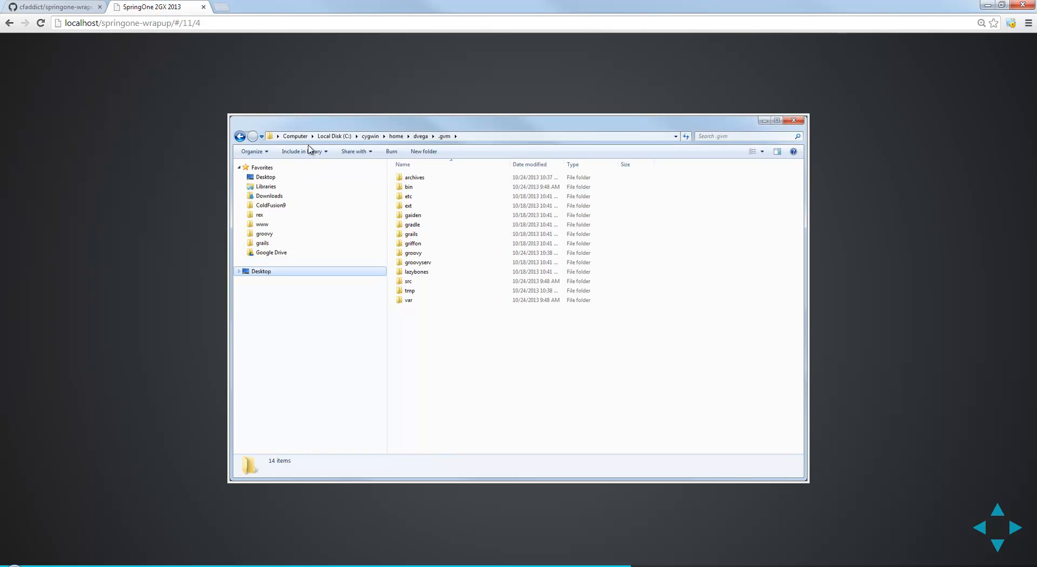
pyautogui.moveTo(380, 143)
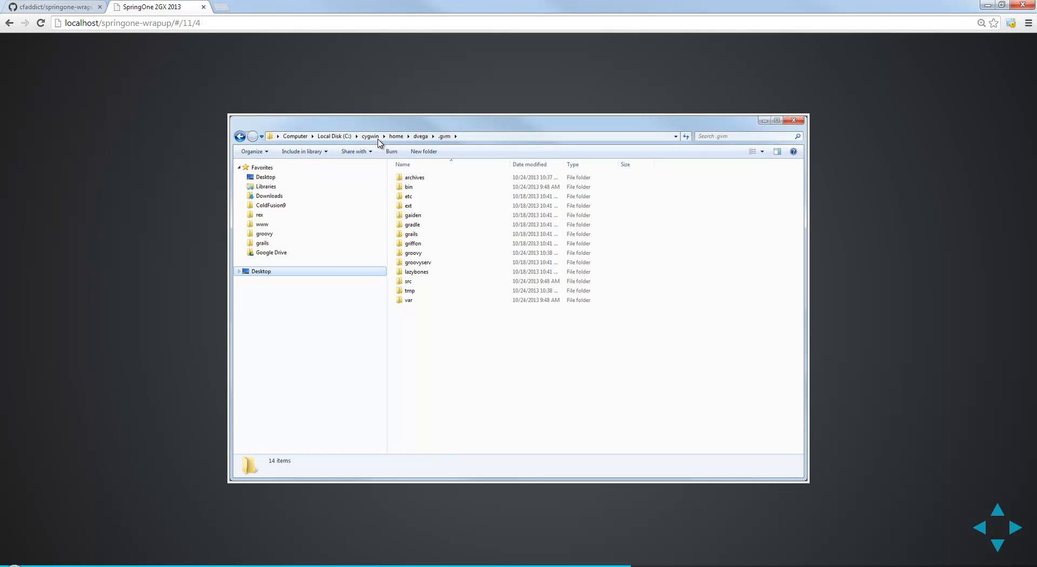
pyautogui.moveTo(349, 283)
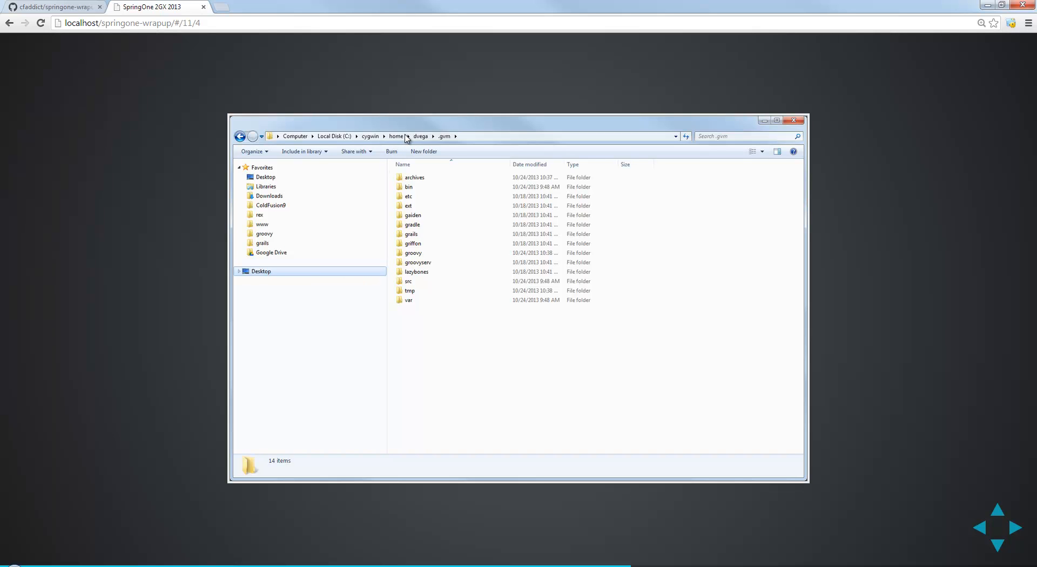
pyautogui.moveTo(443, 146)
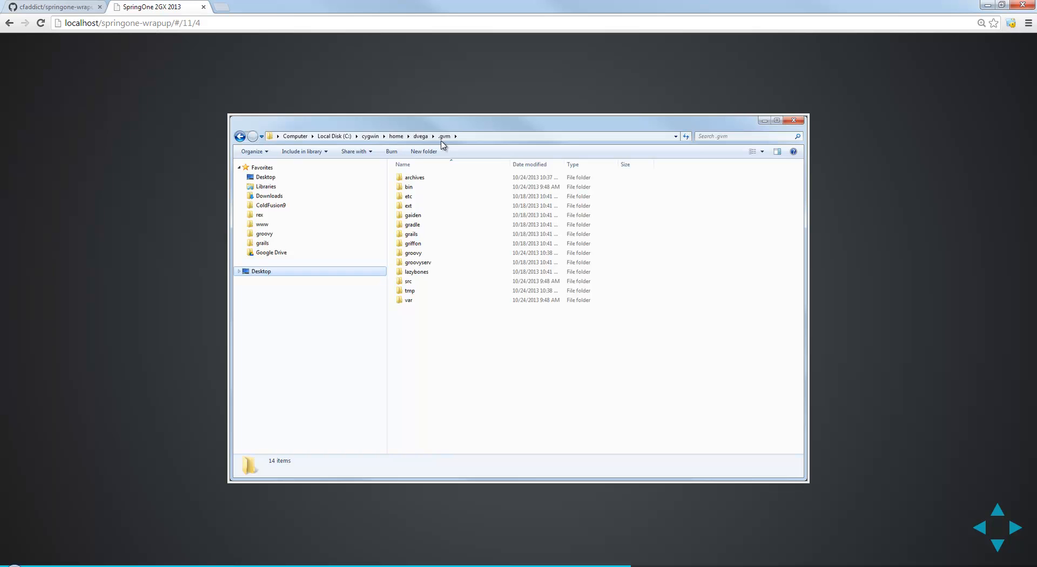
pyautogui.moveTo(440, 309)
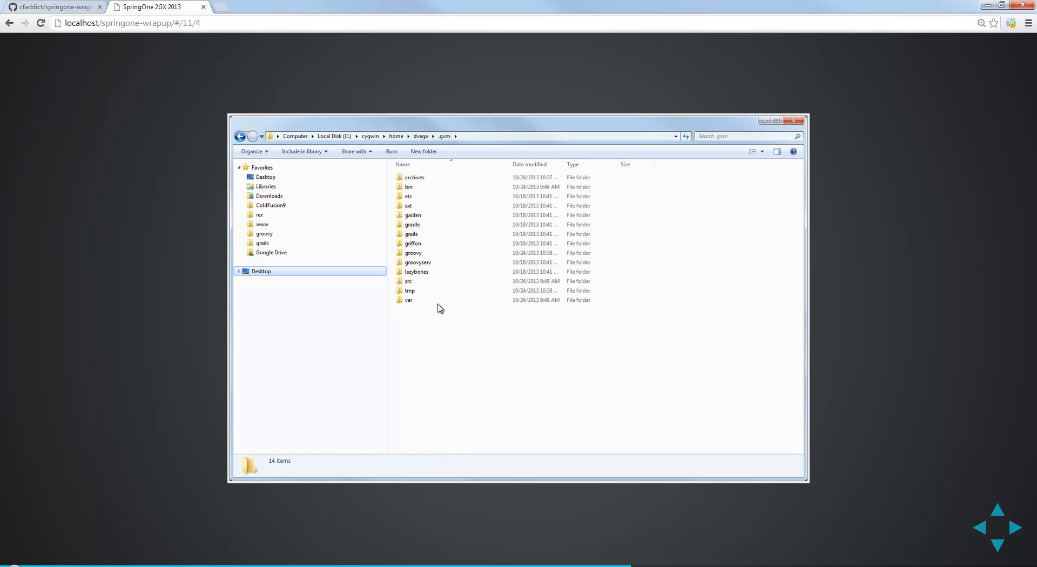
pyautogui.moveTo(456, 232)
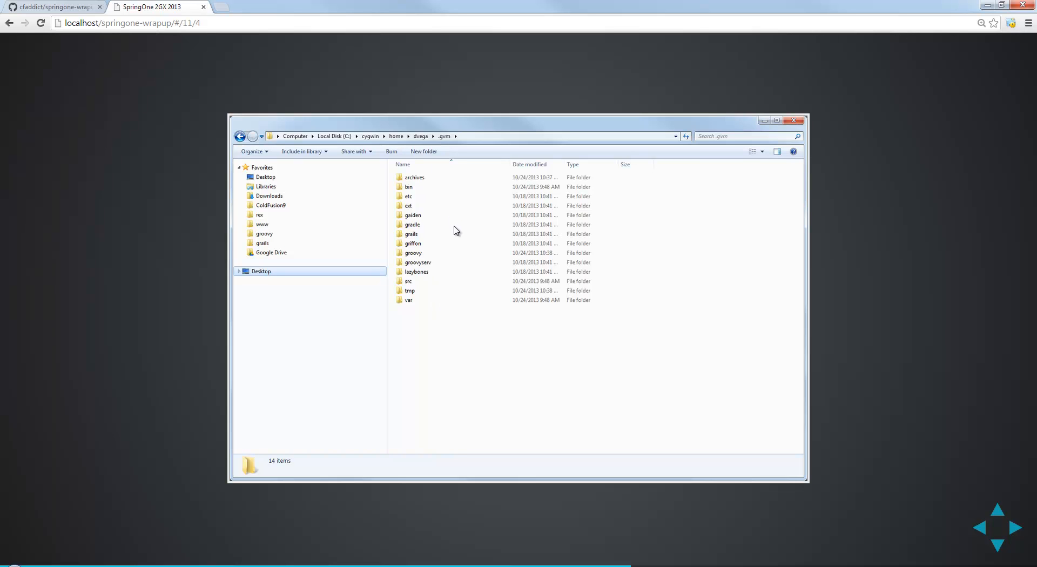
pyautogui.moveTo(460, 303)
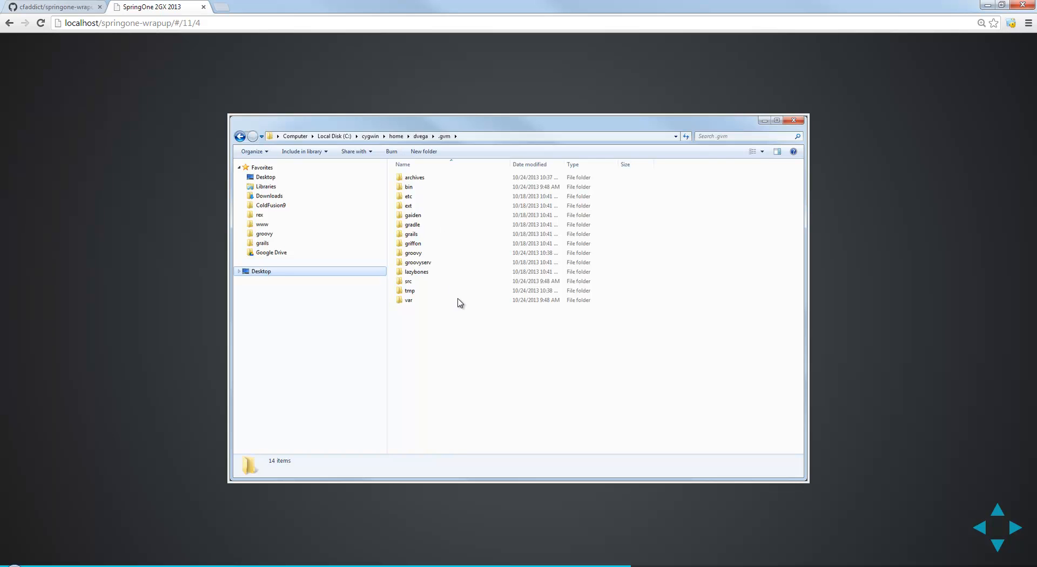
pyautogui.doubleClick(413, 252)
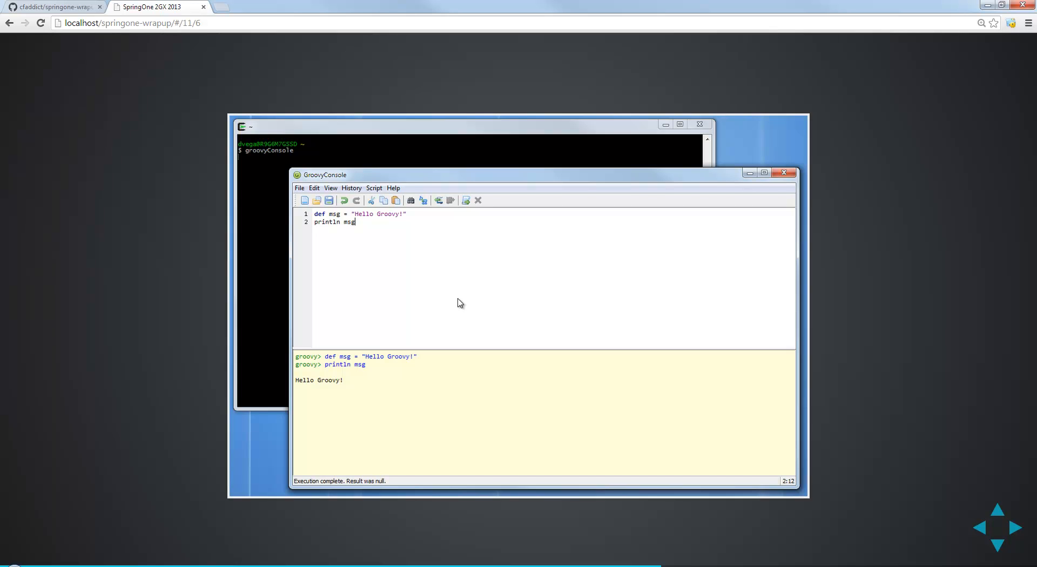
pyautogui.moveTo(474, 229)
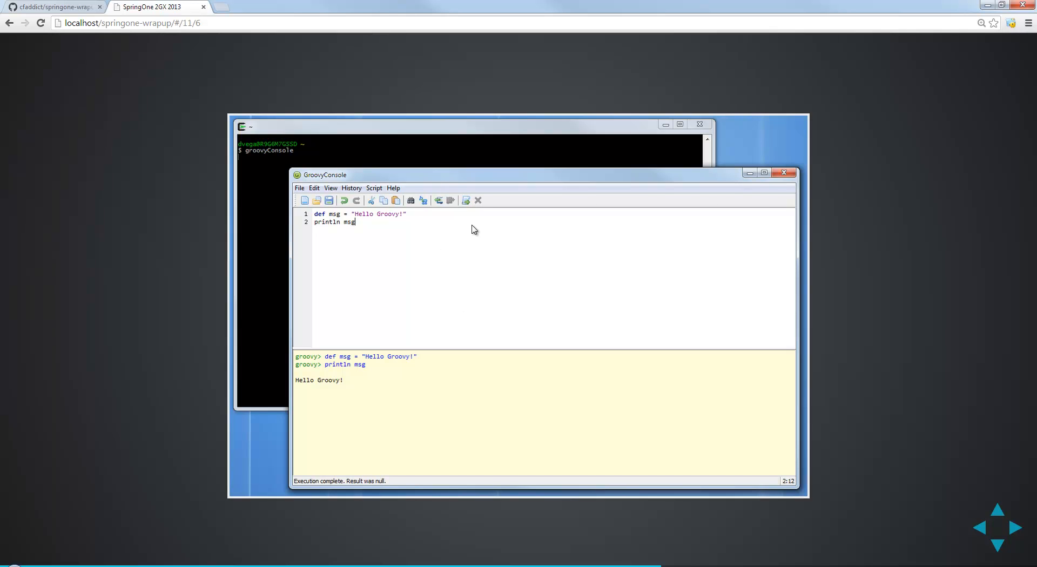
pyautogui.moveTo(473, 258)
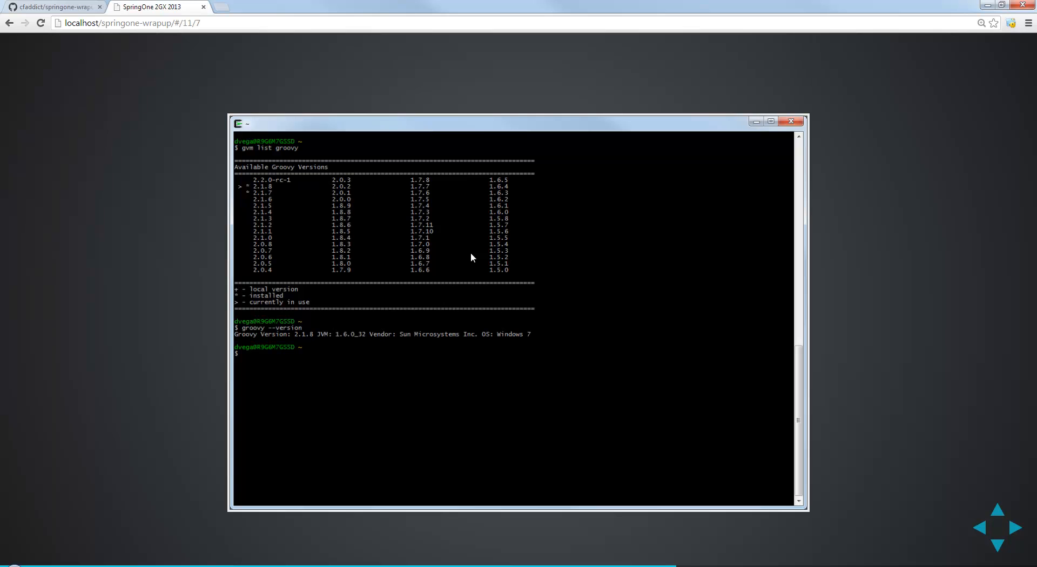
pyautogui.moveTo(278, 155)
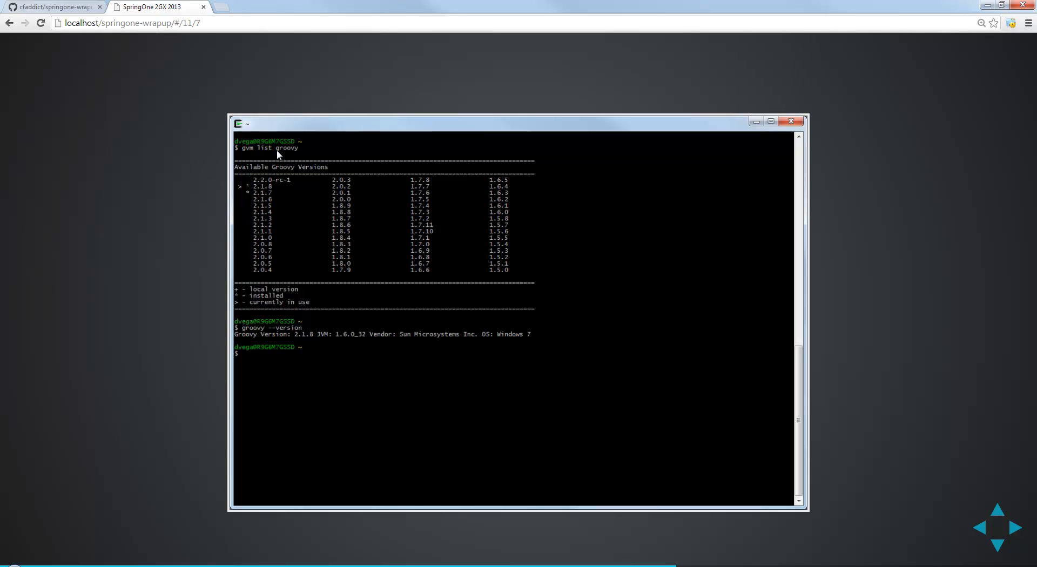
pyautogui.moveTo(270, 199)
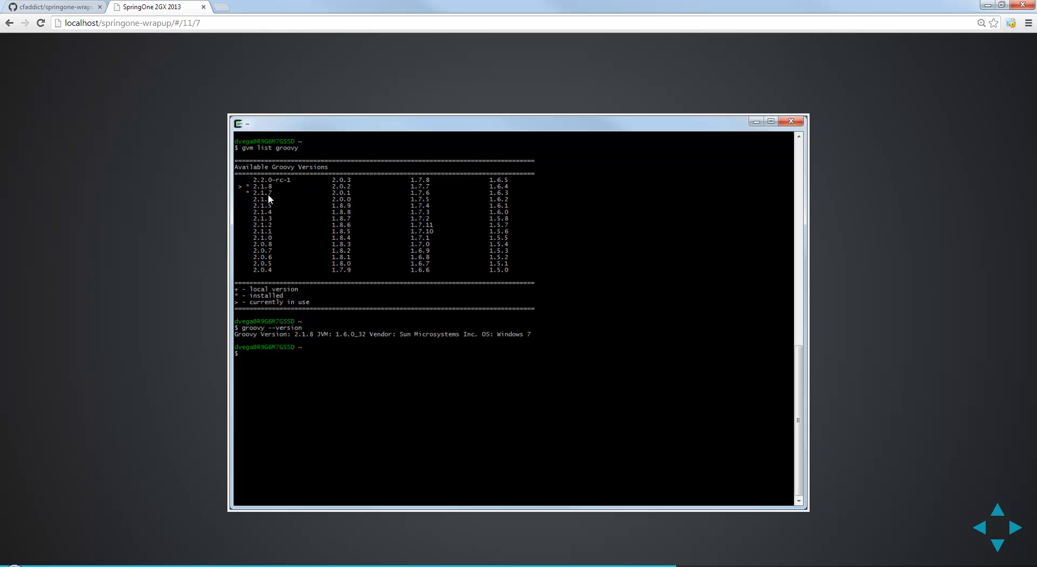
pyautogui.moveTo(307, 300)
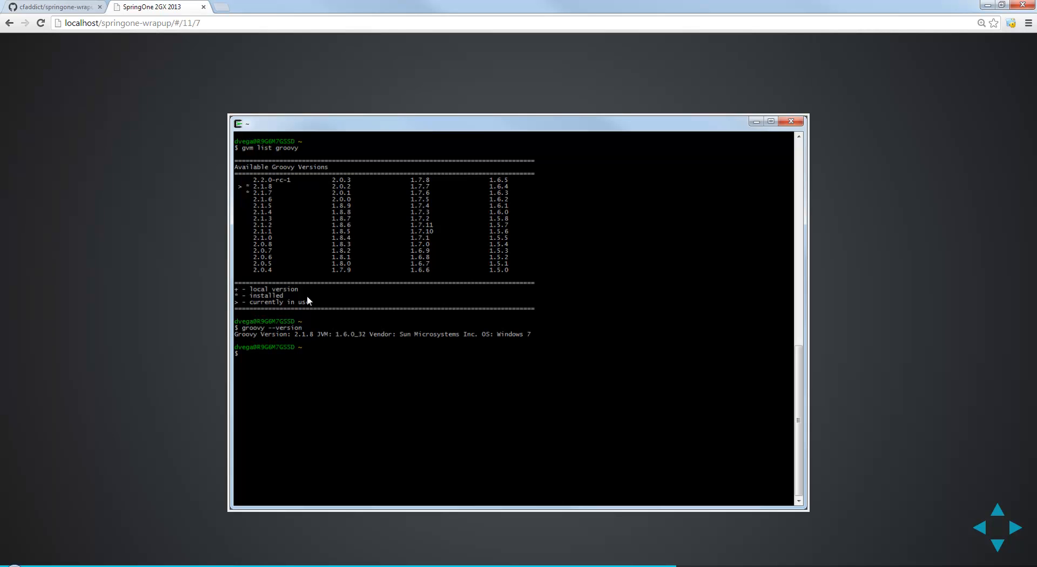
pyautogui.moveTo(237, 304)
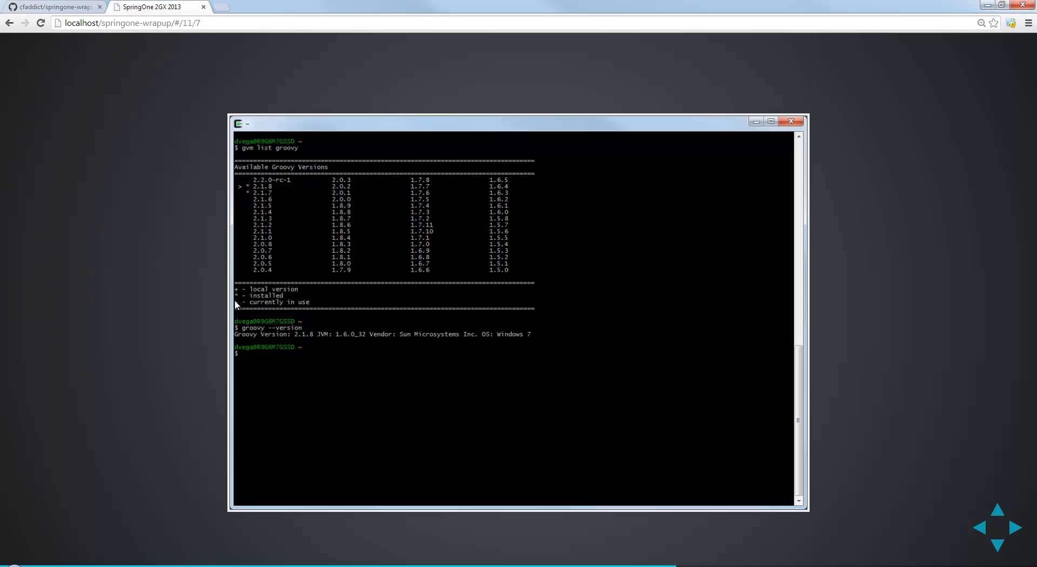
pyautogui.moveTo(238, 200)
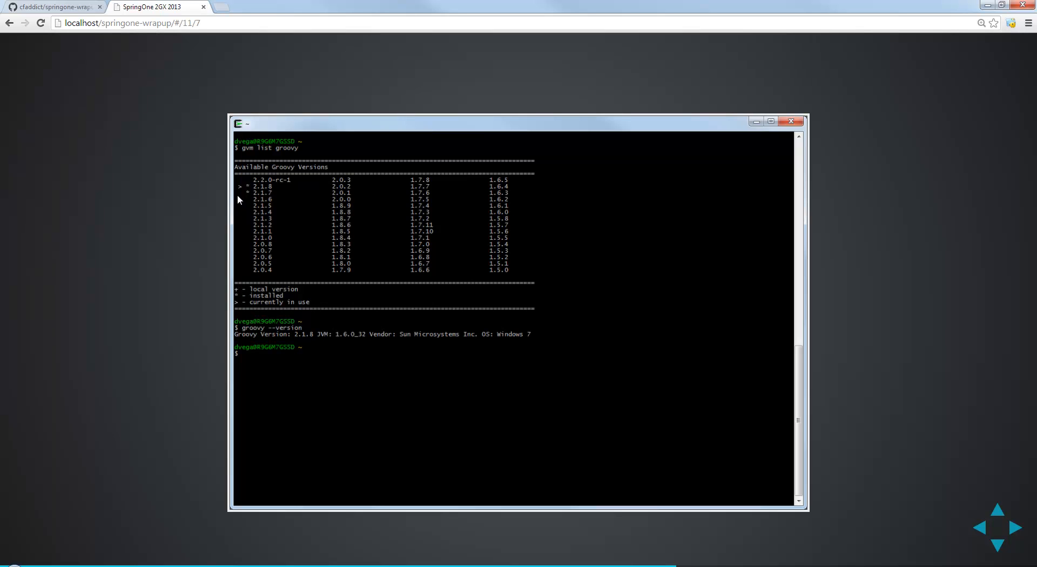
pyautogui.moveTo(273, 198)
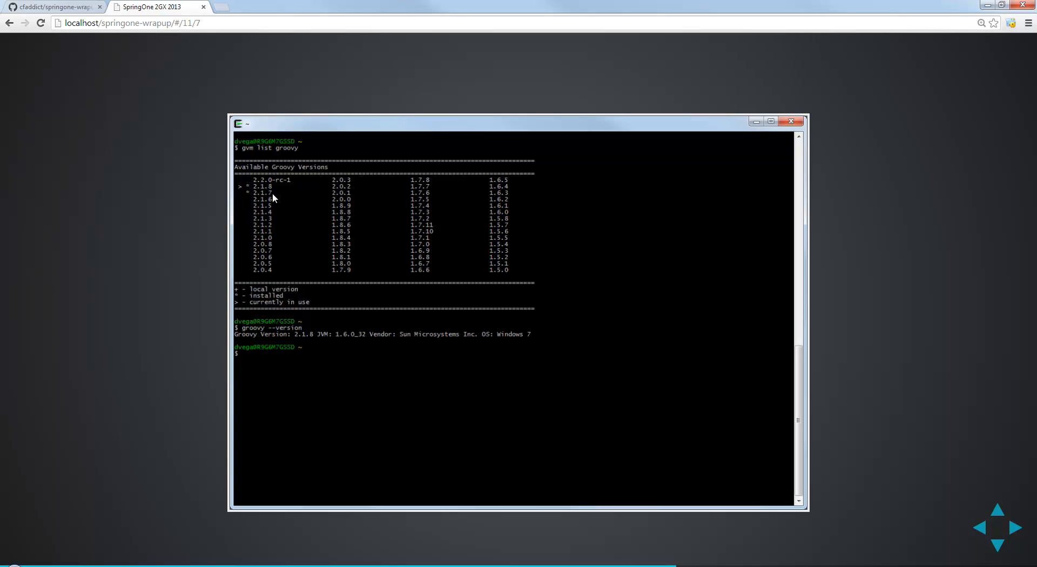
pyautogui.moveTo(252, 309)
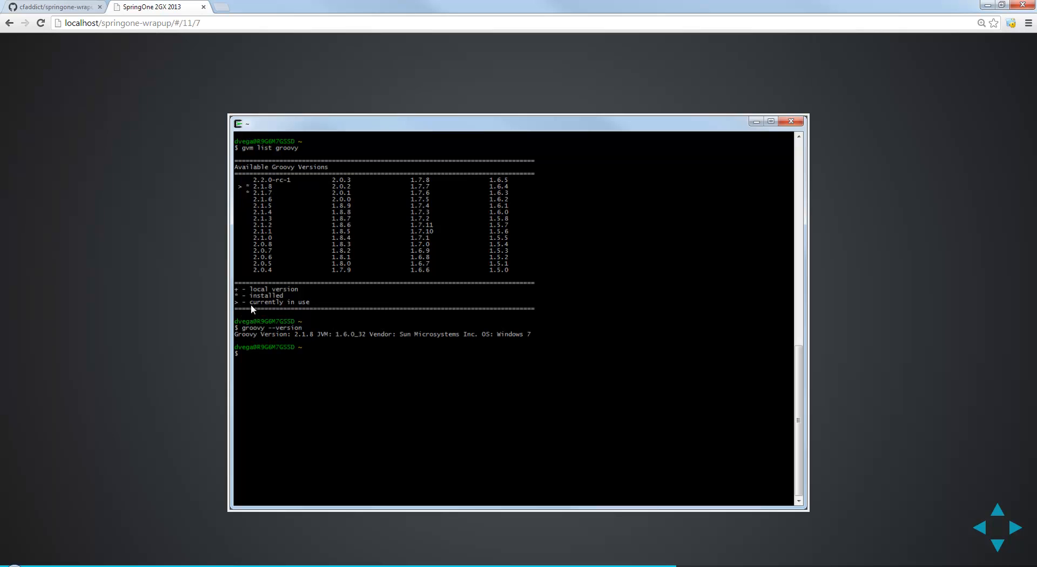
pyautogui.moveTo(268, 191)
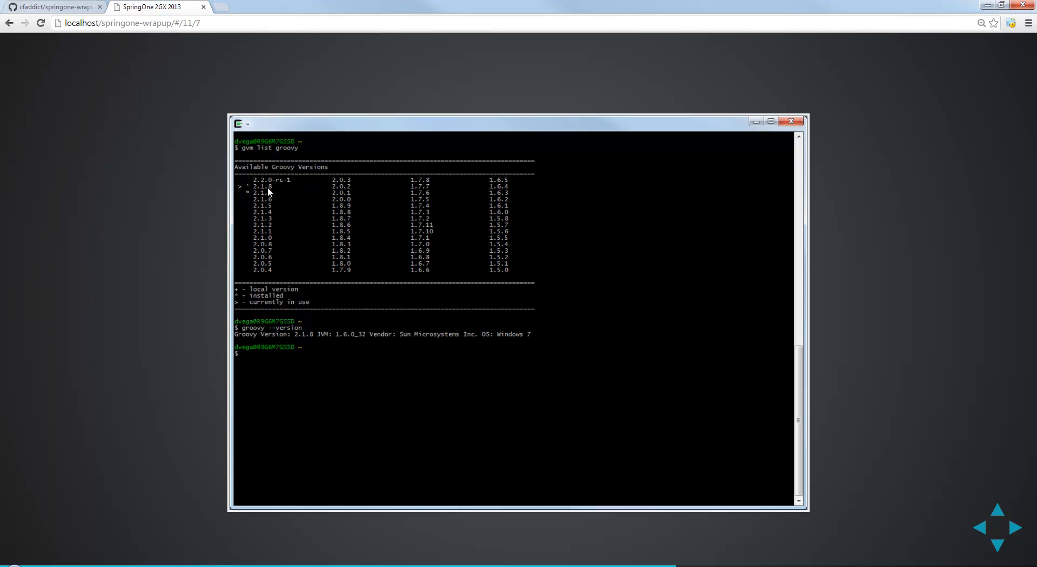
pyautogui.moveTo(178, 241)
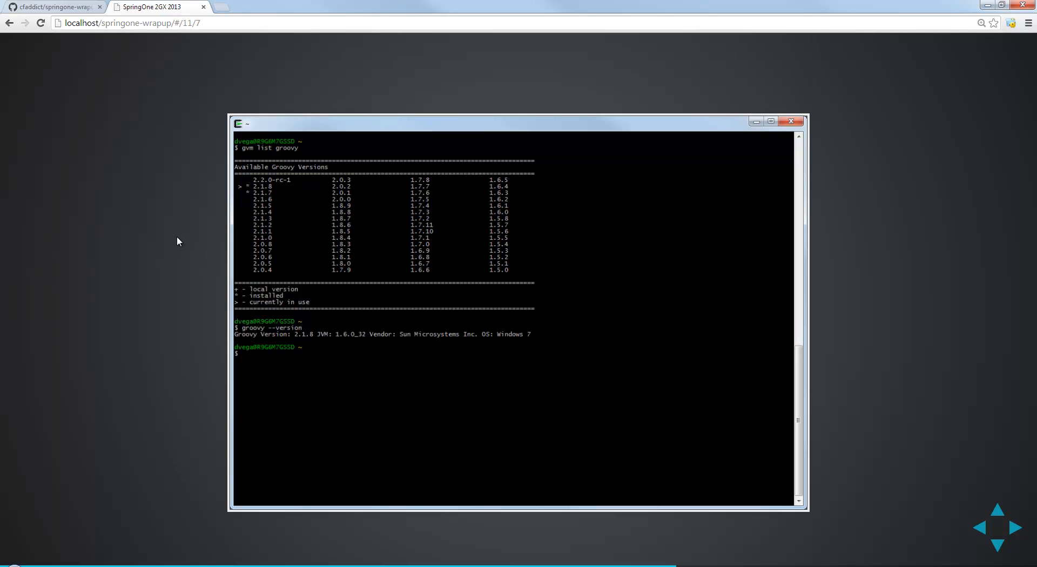
pyautogui.moveTo(157, 222)
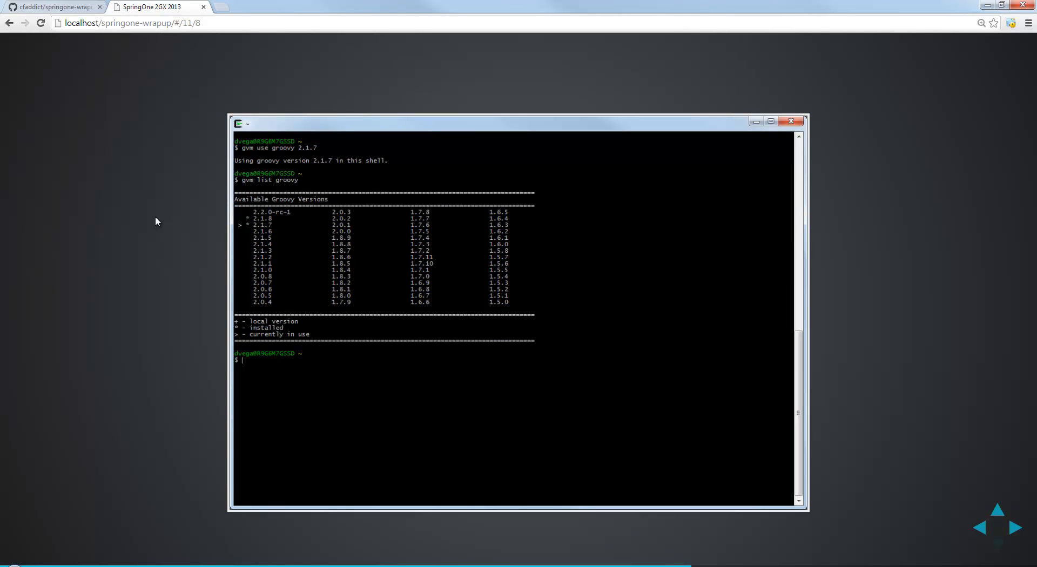
pyautogui.moveTo(273, 161)
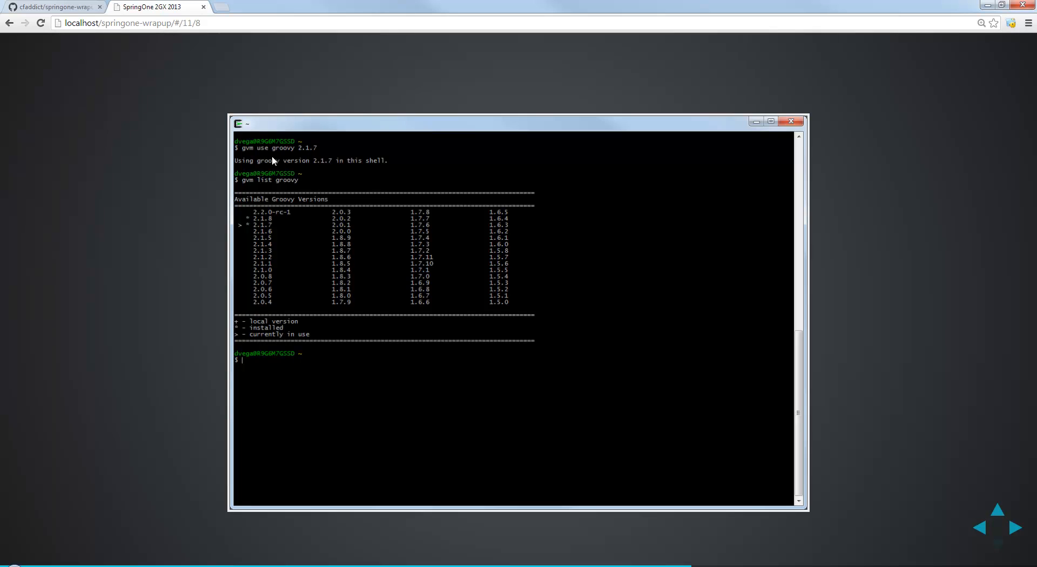
pyautogui.moveTo(222, 178)
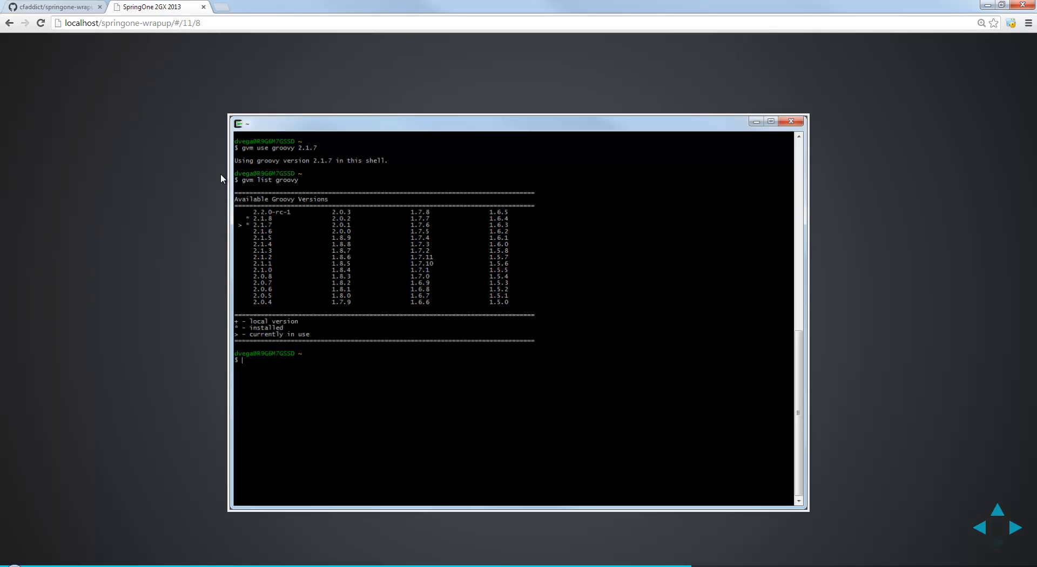
# Step: Advance from the 'gvm use groovy 2.1.7' slide to the Groovy Environment Manager summary with 'Questions?'
pyautogui.click(1014, 527)
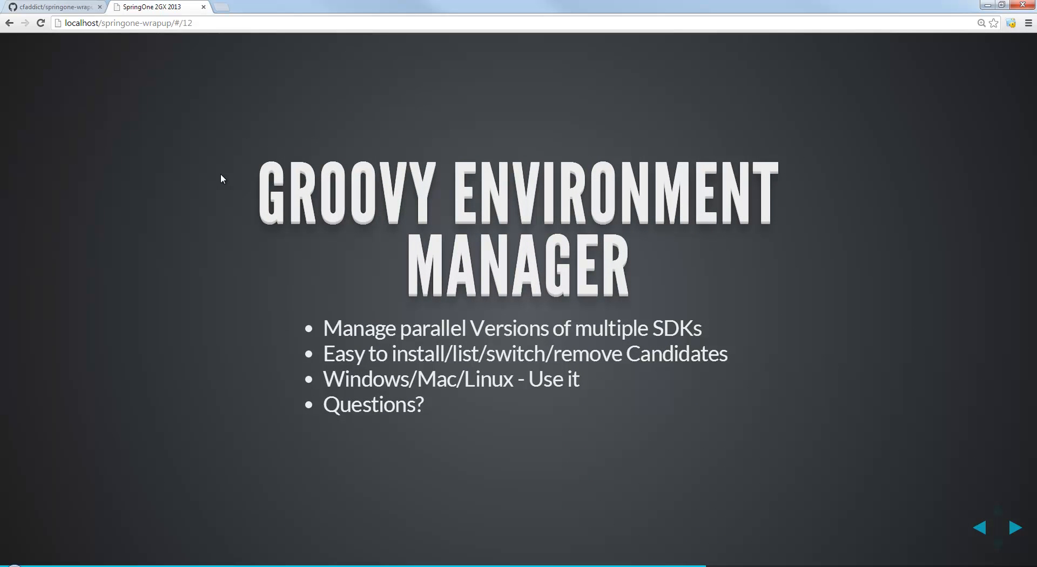
pyautogui.moveTo(778, 388)
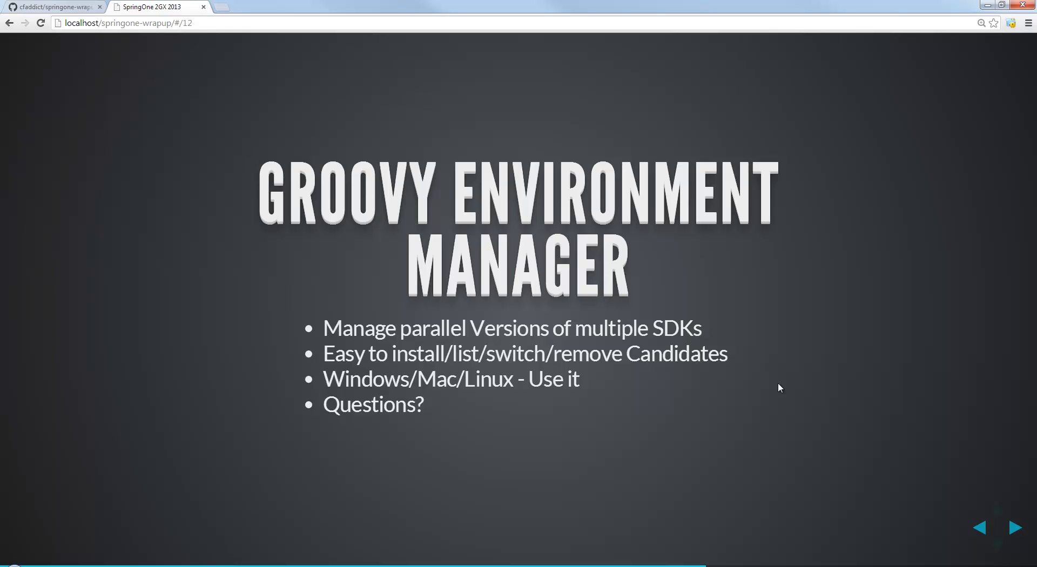